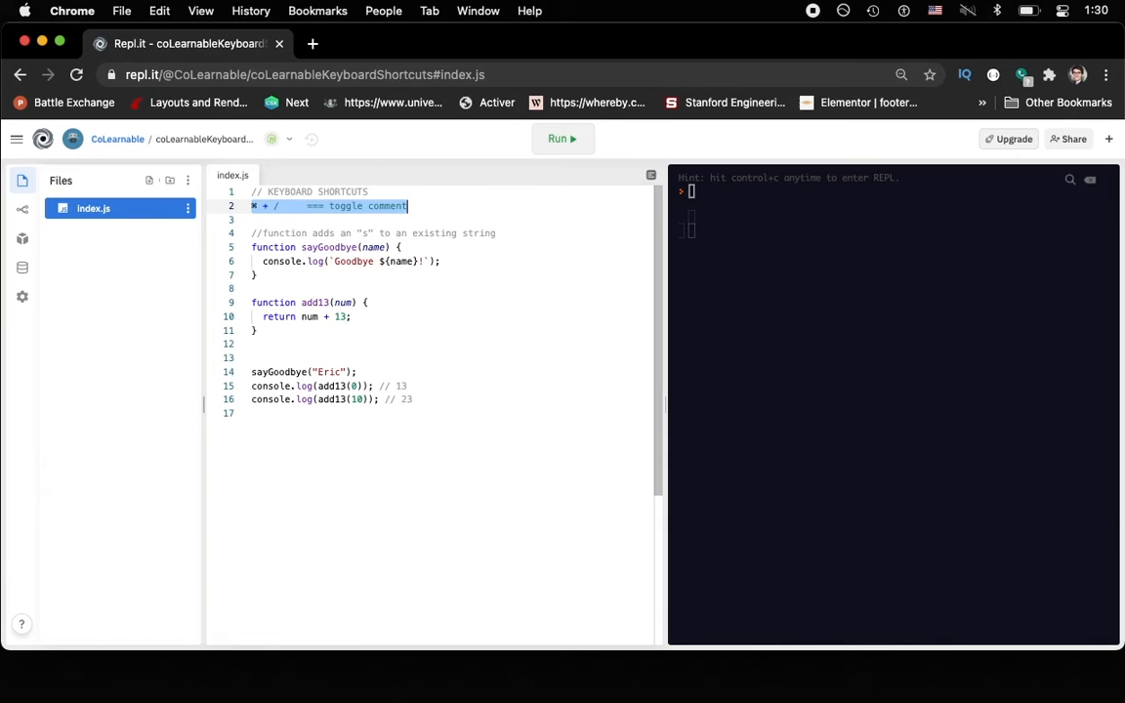
Comment the toggle-comment shortcut line, rename sayGoodbye to sayHello printing Hello, and run.
{"action": "key", "text": "cmd+/"}
{"action": "type", "text": "// ⌘    === select multiple areas and type"}
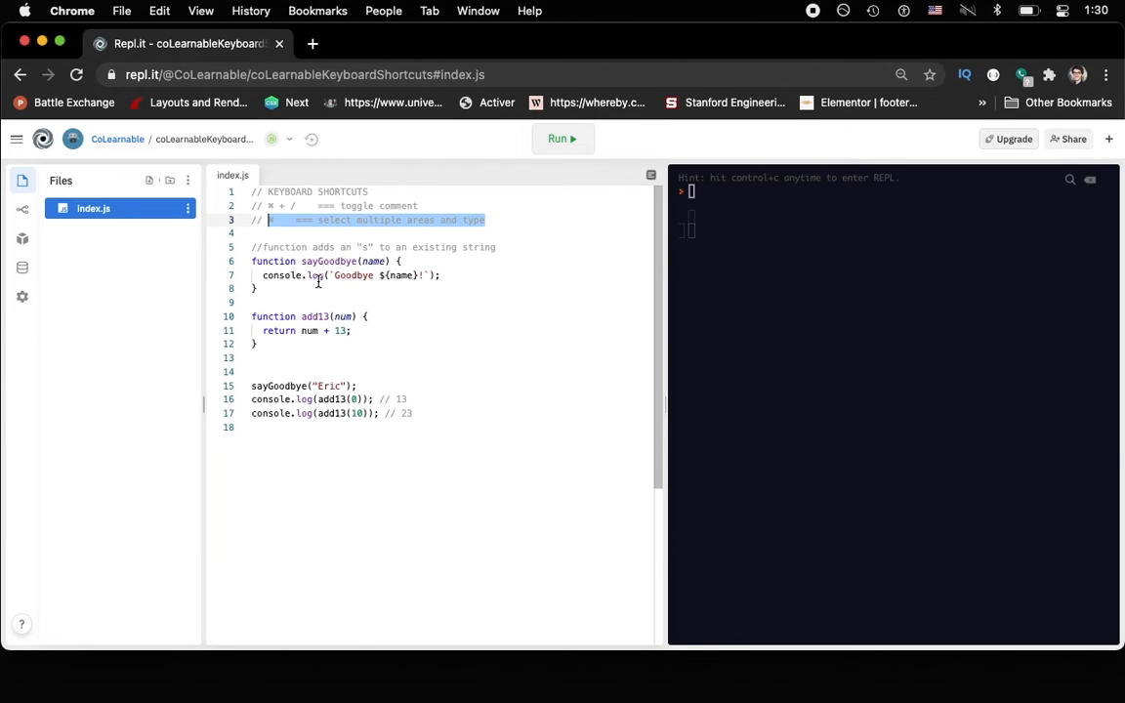
{"action": "left_click", "coordinate": [327, 262]}
{"action": "type", "text": "Hell"}
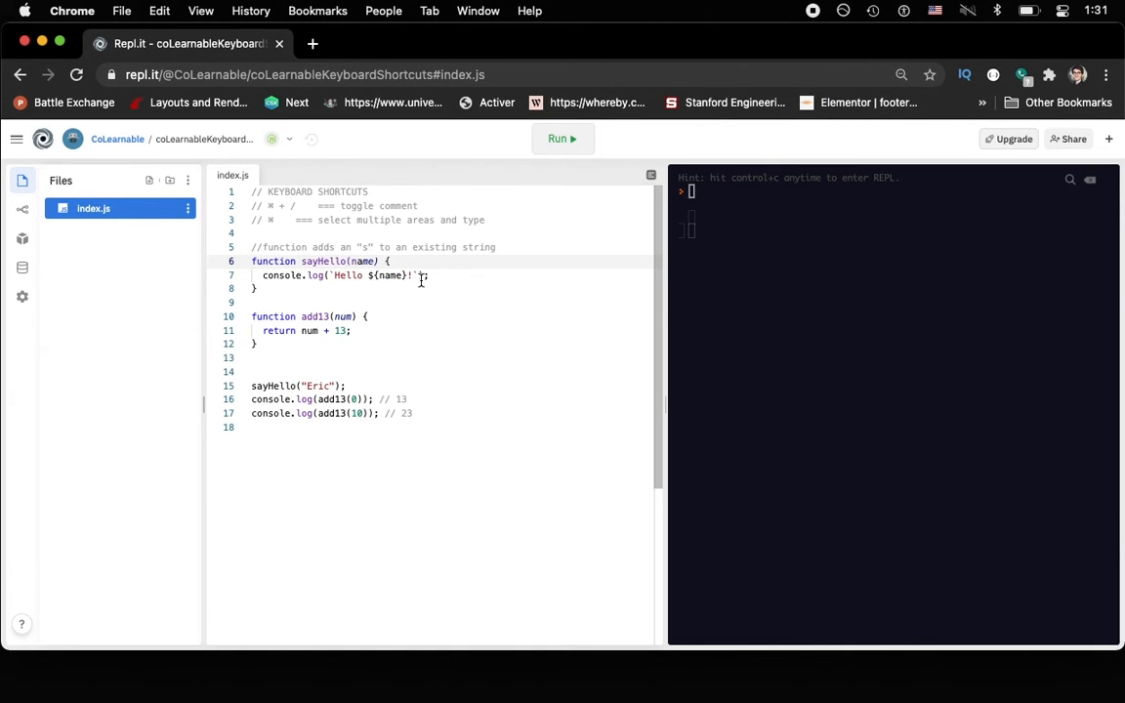
{"action": "left_click", "coordinate": [562, 138]}
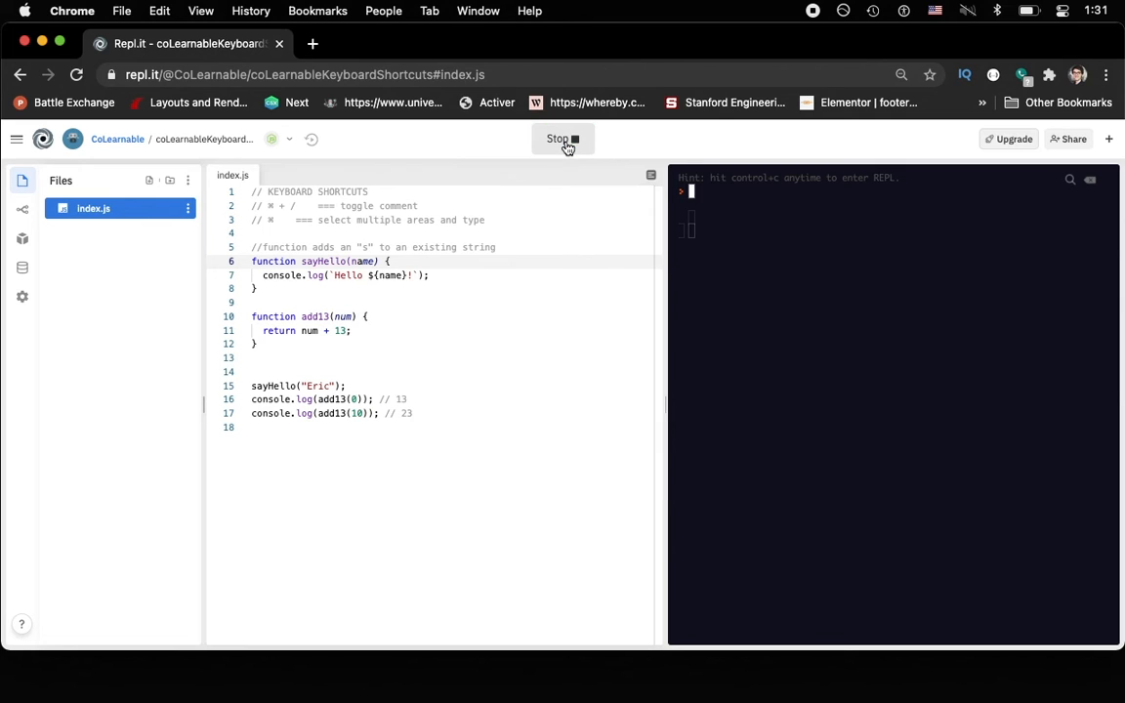
Add ⌘+Enter run and ⌘+F find comments, pass Peter instead of Eric, and run.
{"action": "left_click", "coordinate": [563, 139]}
{"action": "type", "text": "// ⌘ + Enter  === run code"}
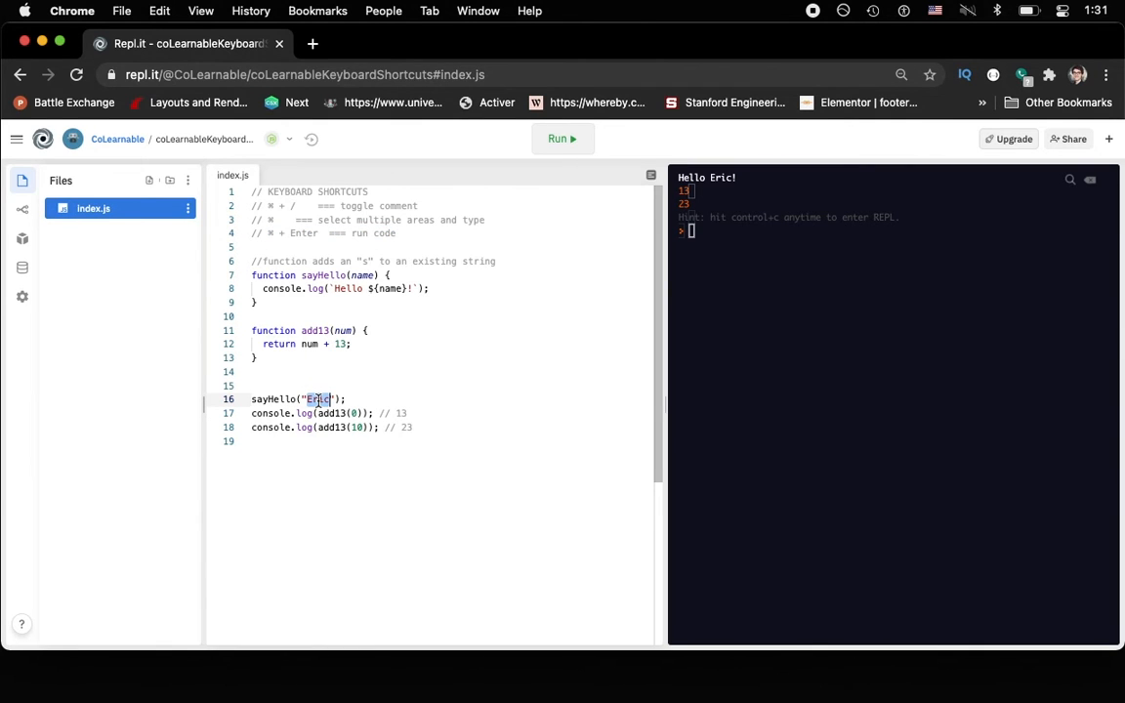
{"action": "type", "text": "Peter"}
{"action": "type", "text": "// ⌘ + F   === find"}
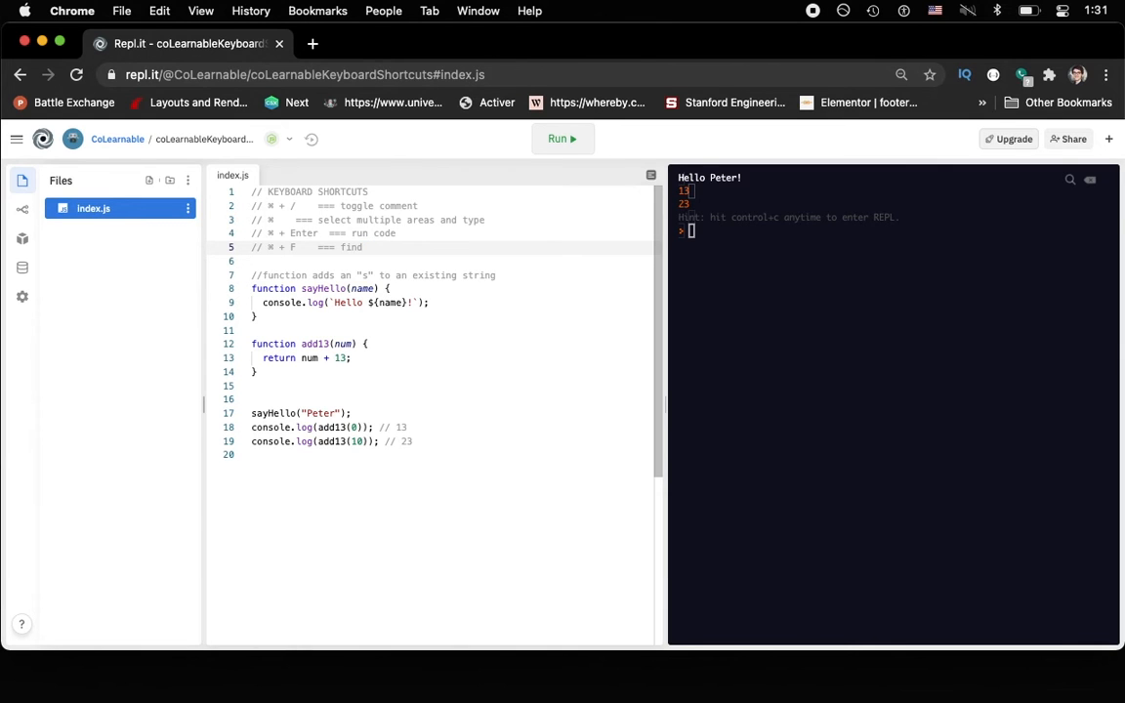
Rename the name parameter to firstName in both places, rerun, and add a ⌘+D find-next comment.
{"action": "key", "text": "cmd+f"}
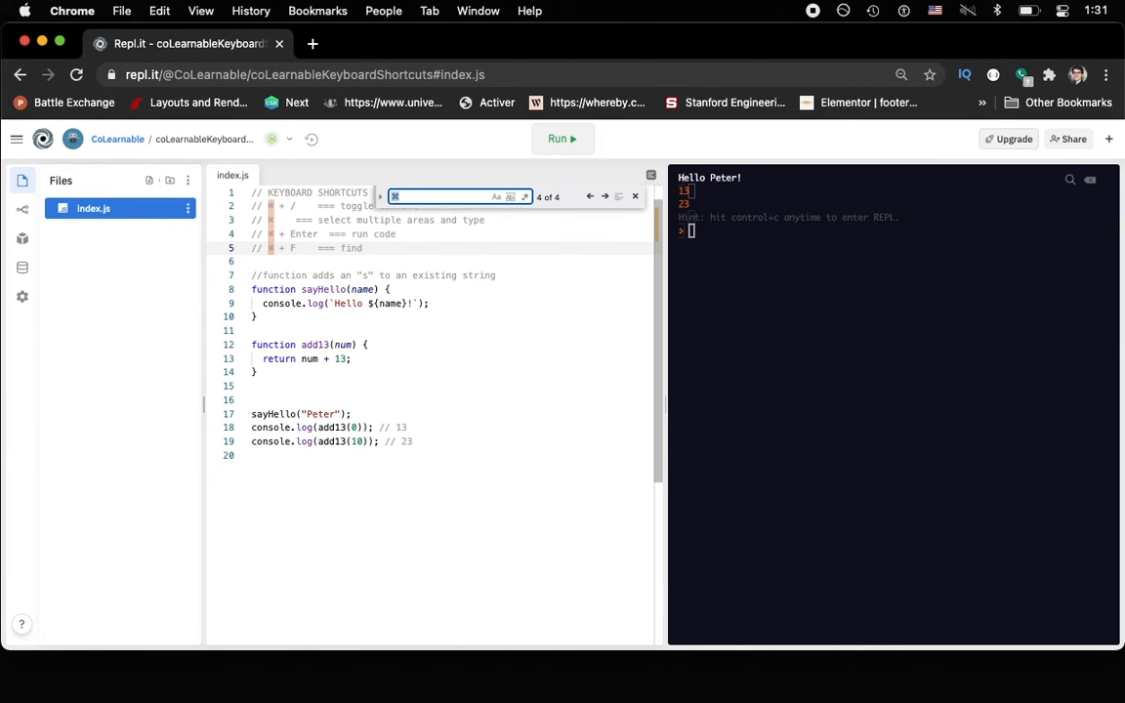
{"action": "type", "text": "name"}
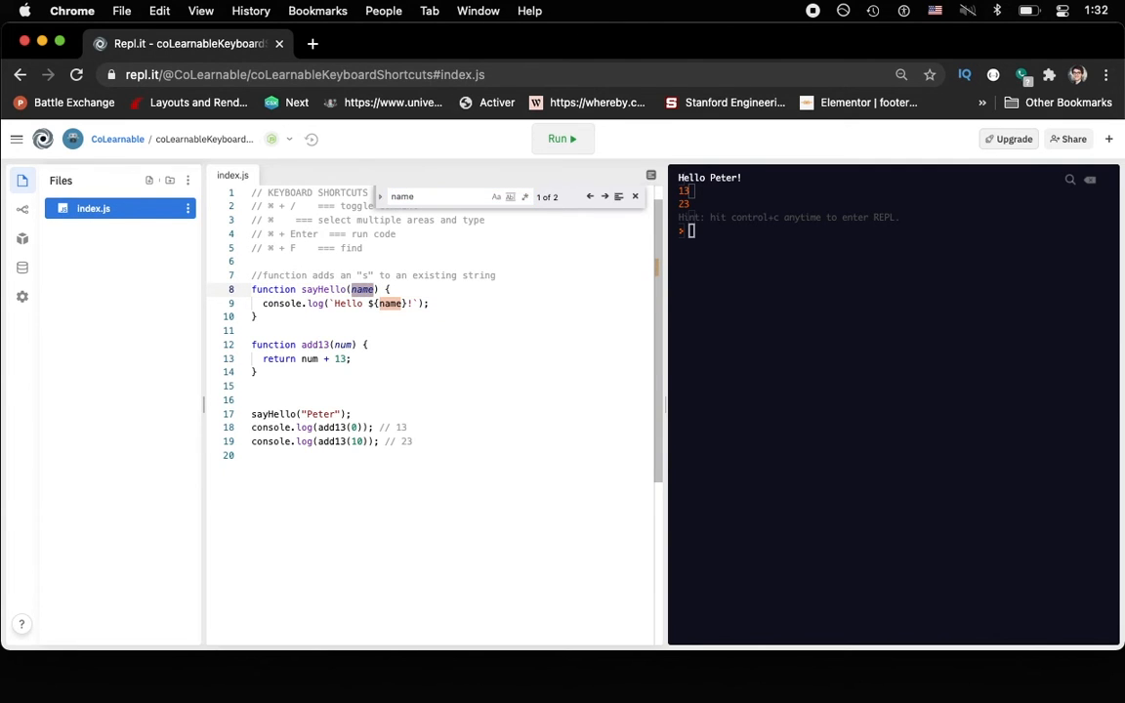
{"action": "type", "text": "forstN"}
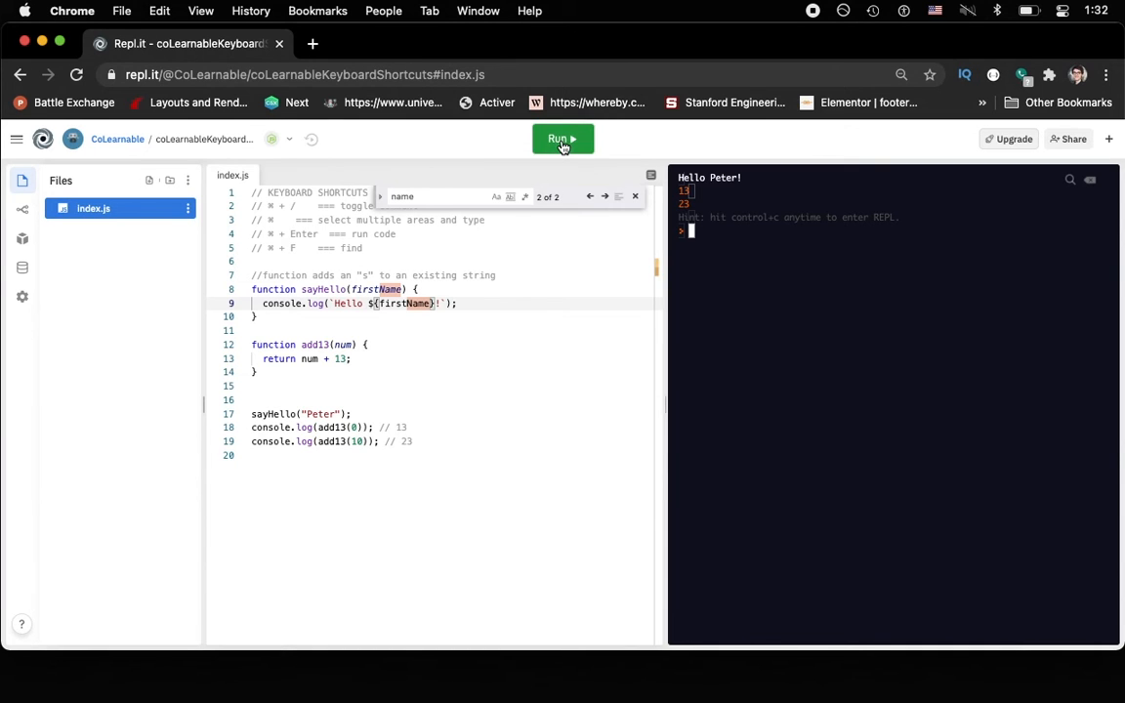
{"action": "left_click", "coordinate": [563, 139]}
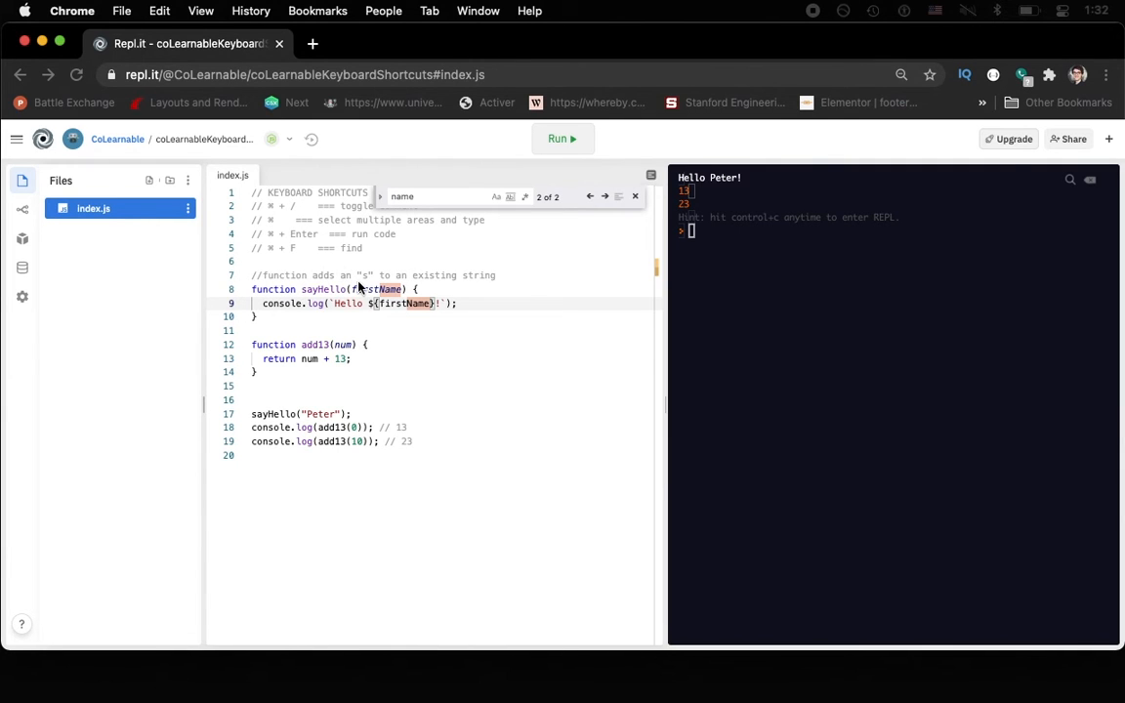
{"action": "double_click", "coordinate": [376, 290]}
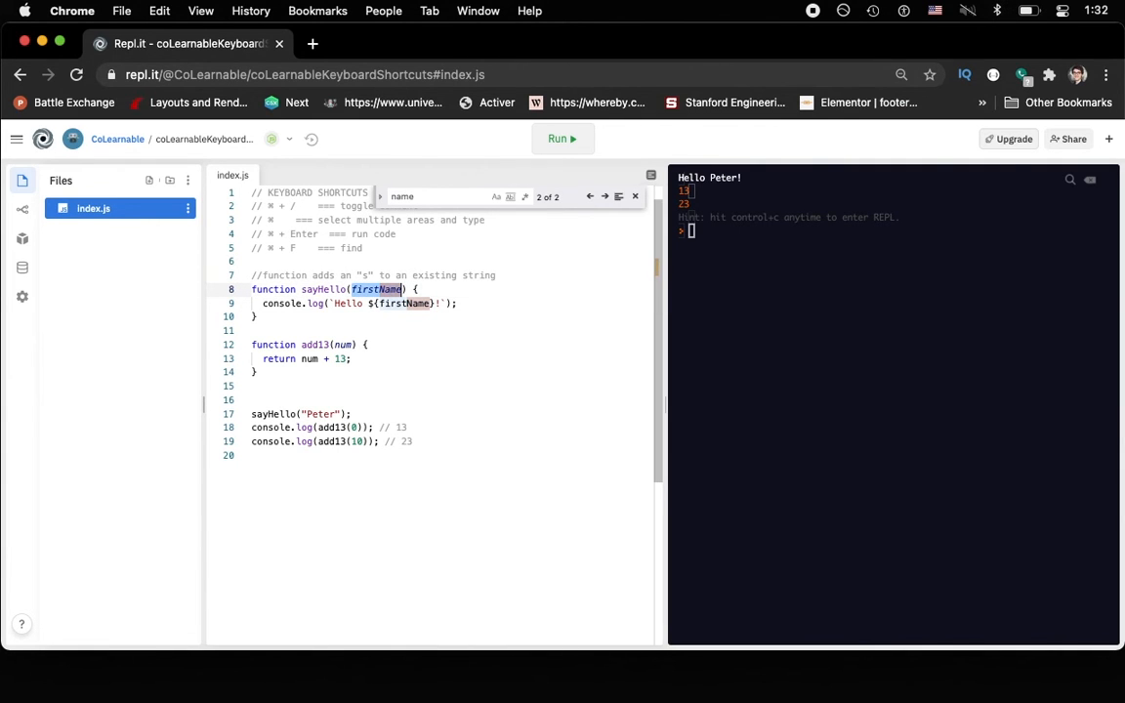
{"action": "left_click", "coordinate": [369, 248]}
{"action": "type", "text": "// ⌘ + D    === find next"}
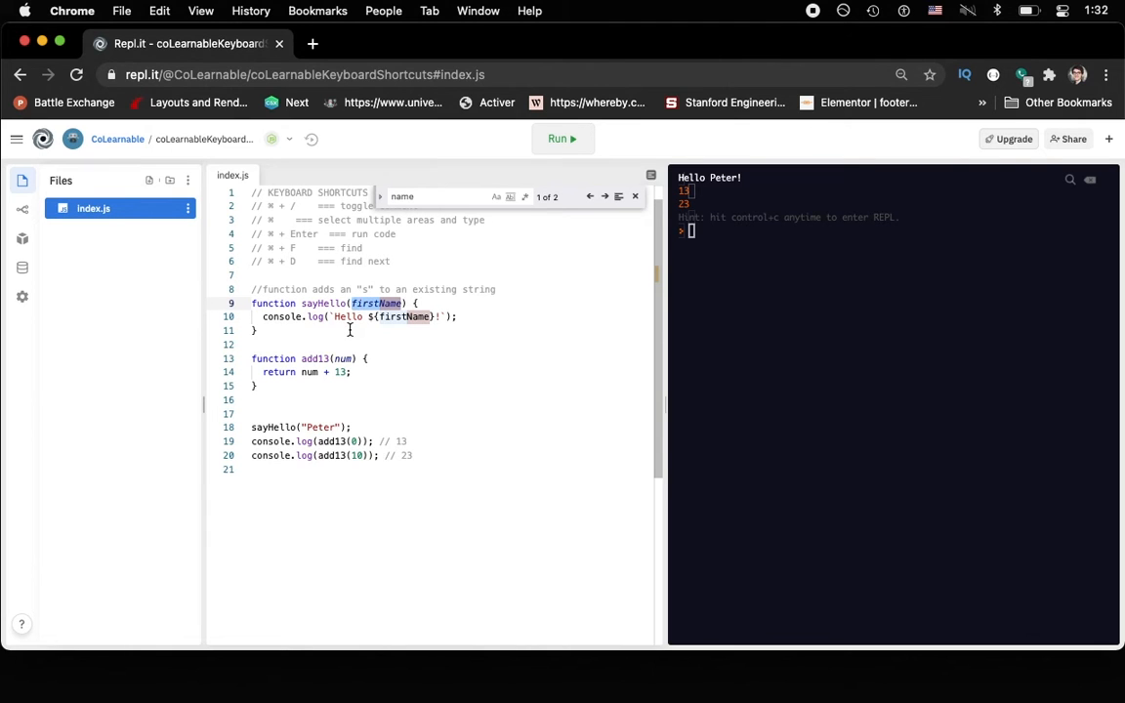
Search for firstName then Hello, and add the ⌥+↓ and ⌥+↑ swap-line comments.
{"action": "type", "text": "firstName"}
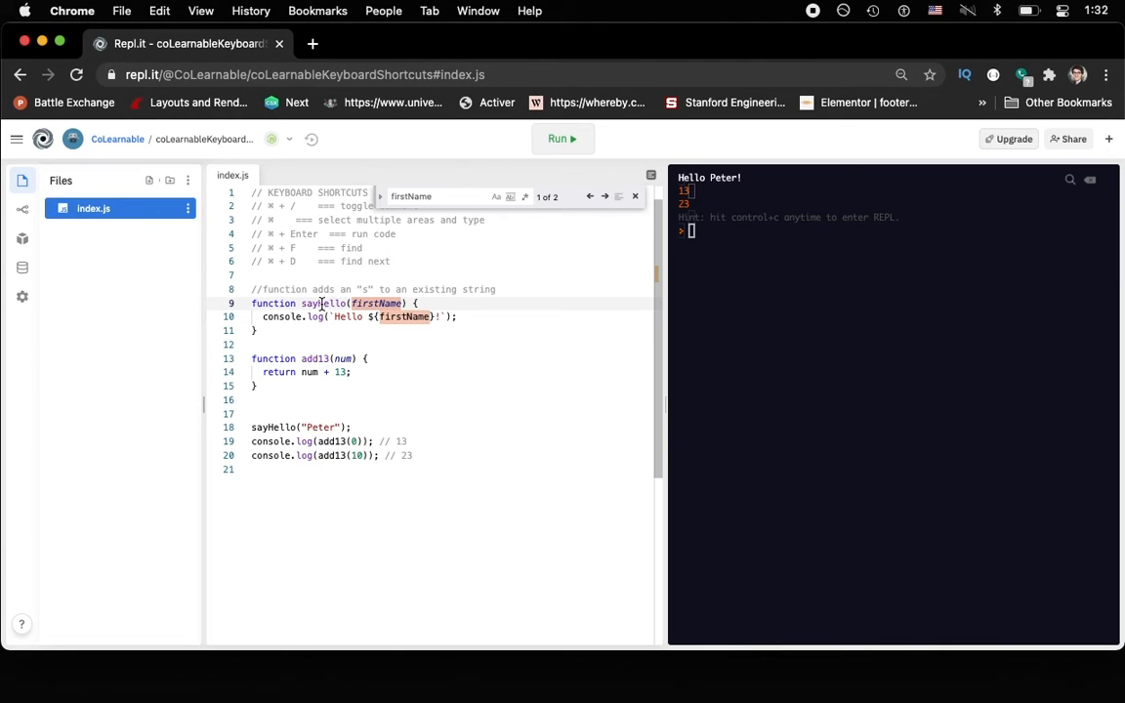
{"action": "type", "text": "Hello"}
{"action": "type", "text": "// ⌥ + ↑    === swap up"}
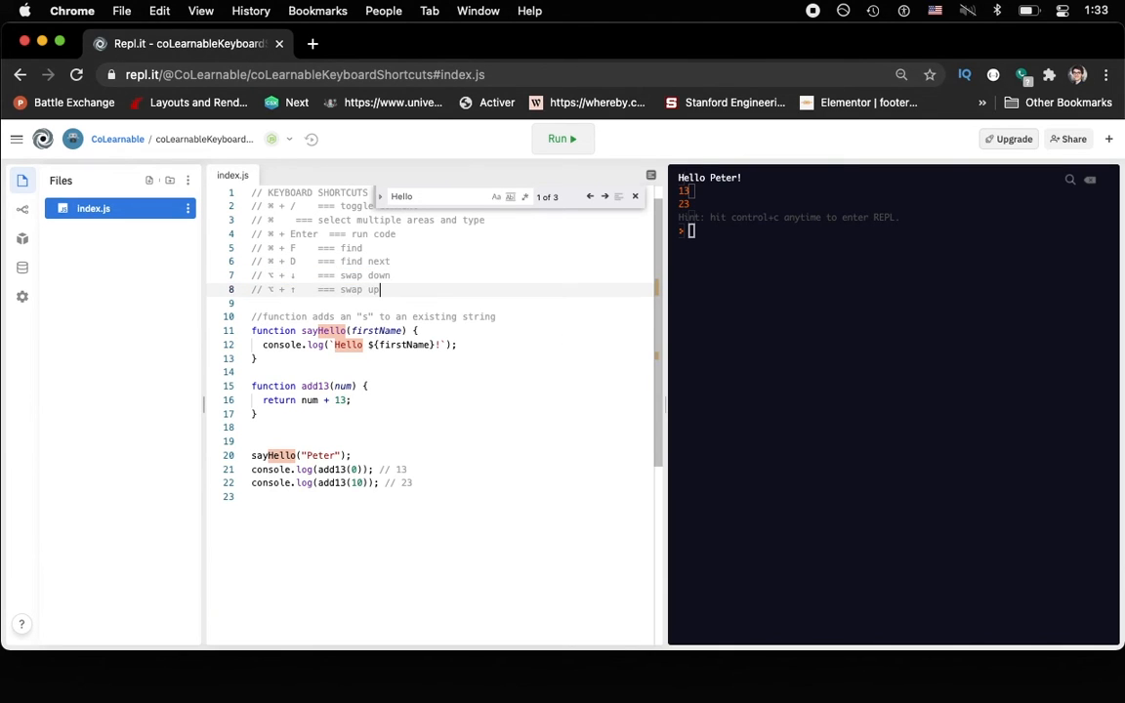
Add the '⌥ + ⌘ + F === find and replace' comment and replace all firstName with userName.
{"action": "type", "text": "⌥ + ⌘ + F    === find and replace"}
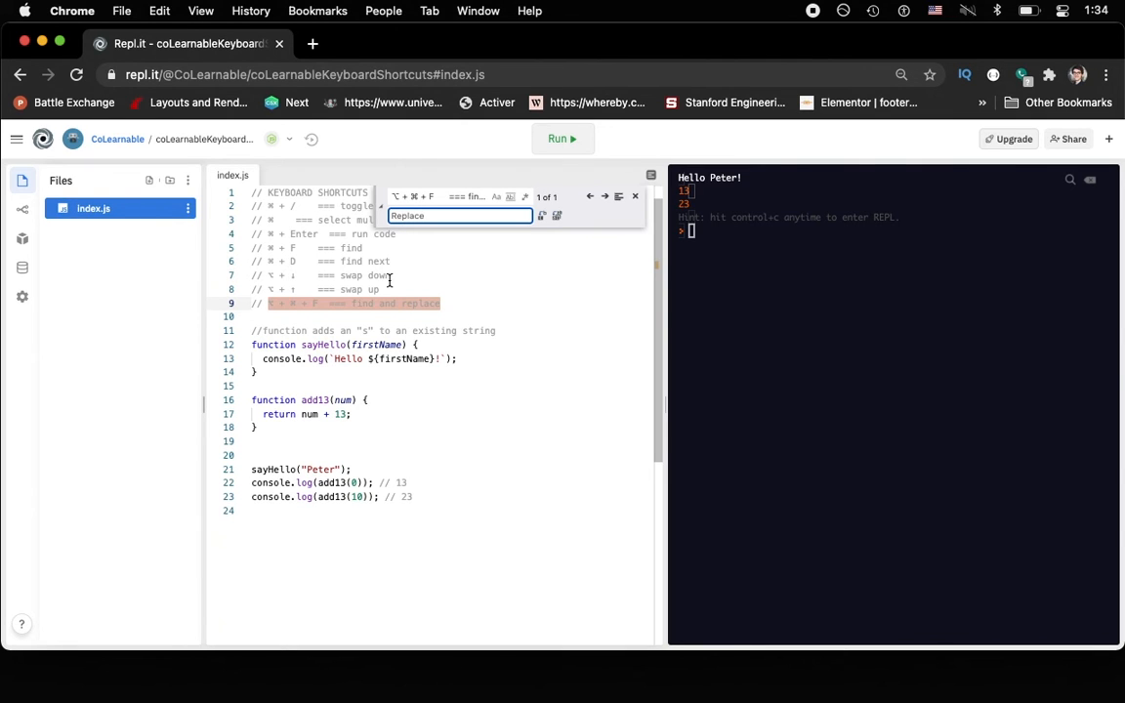
{"action": "type", "text": "firstName"}
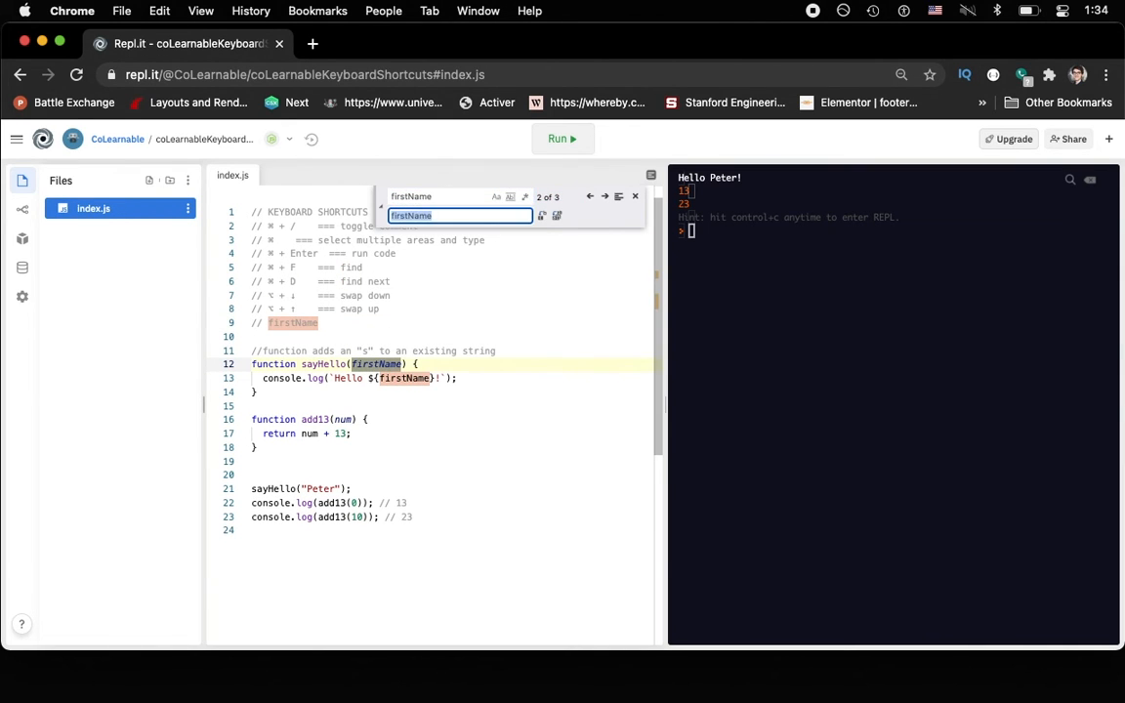
{"action": "type", "text": "myName"}
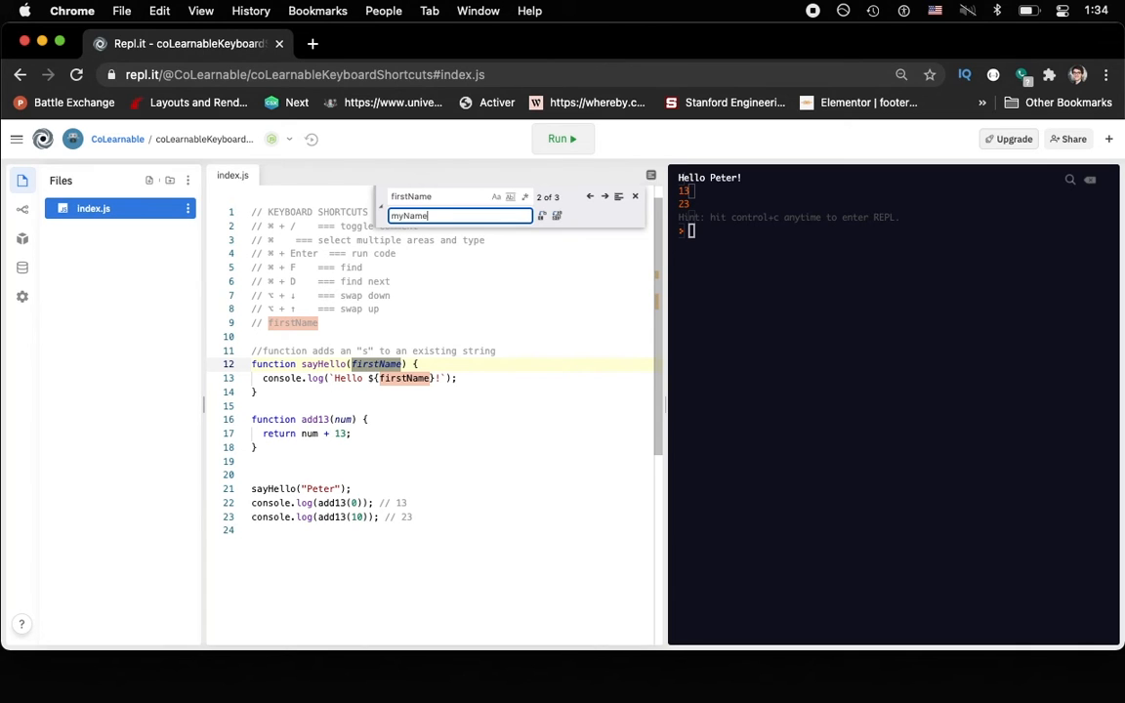
{"action": "type", "text": "userna"}
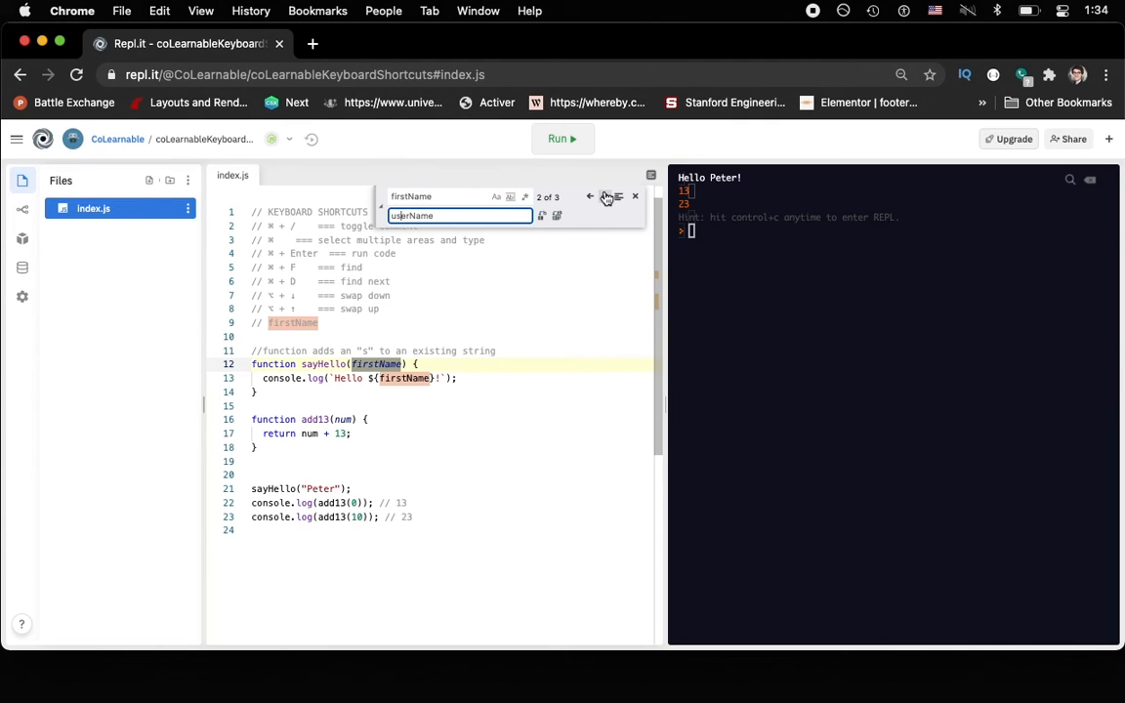
{"action": "left_click", "coordinate": [606, 198]}
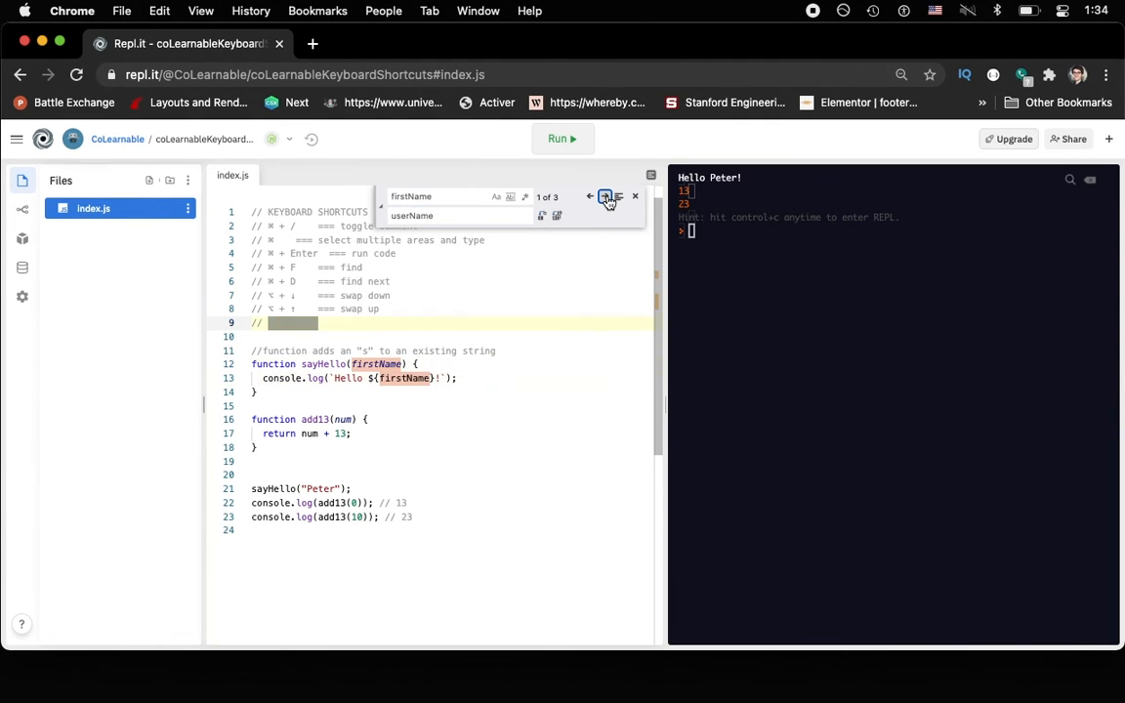
{"action": "left_click", "coordinate": [604, 197]}
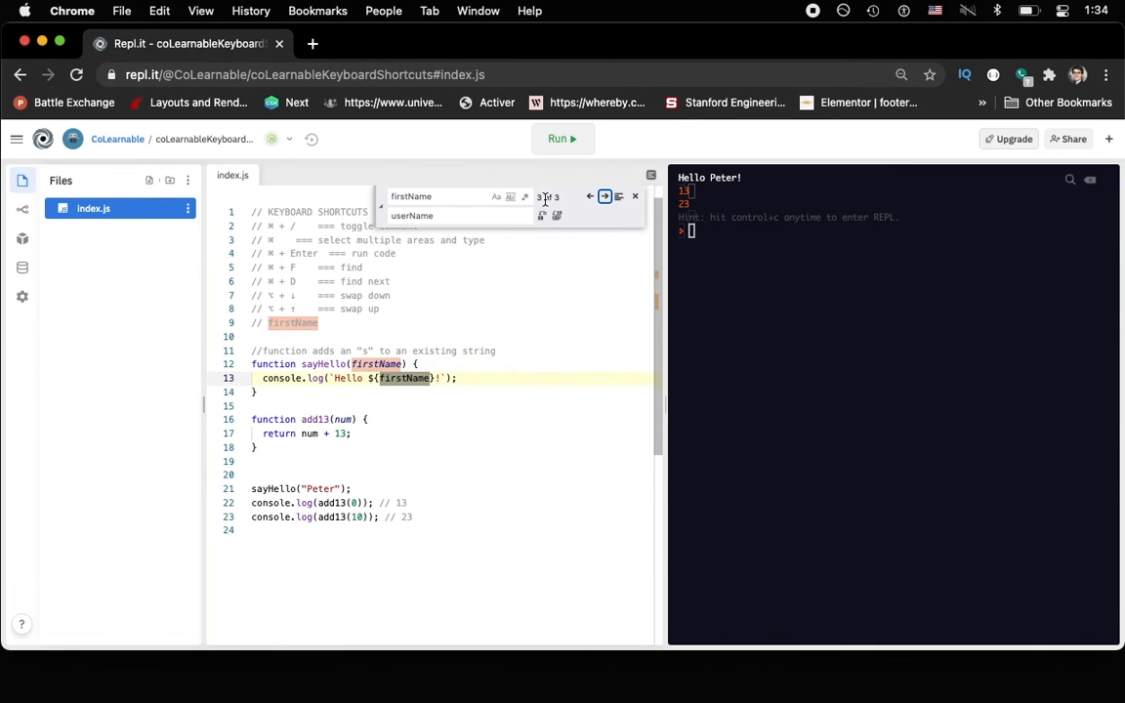
{"action": "left_click", "coordinate": [556, 216]}
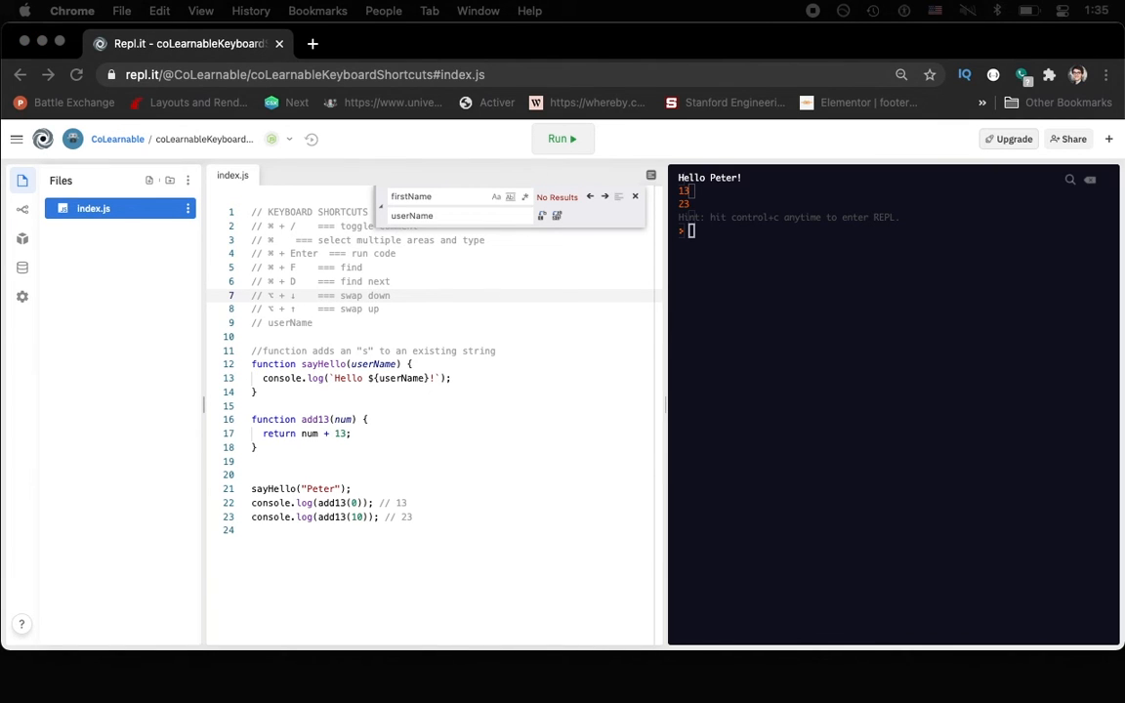
{"action": "mouse_move", "coordinate": [399, 325]}
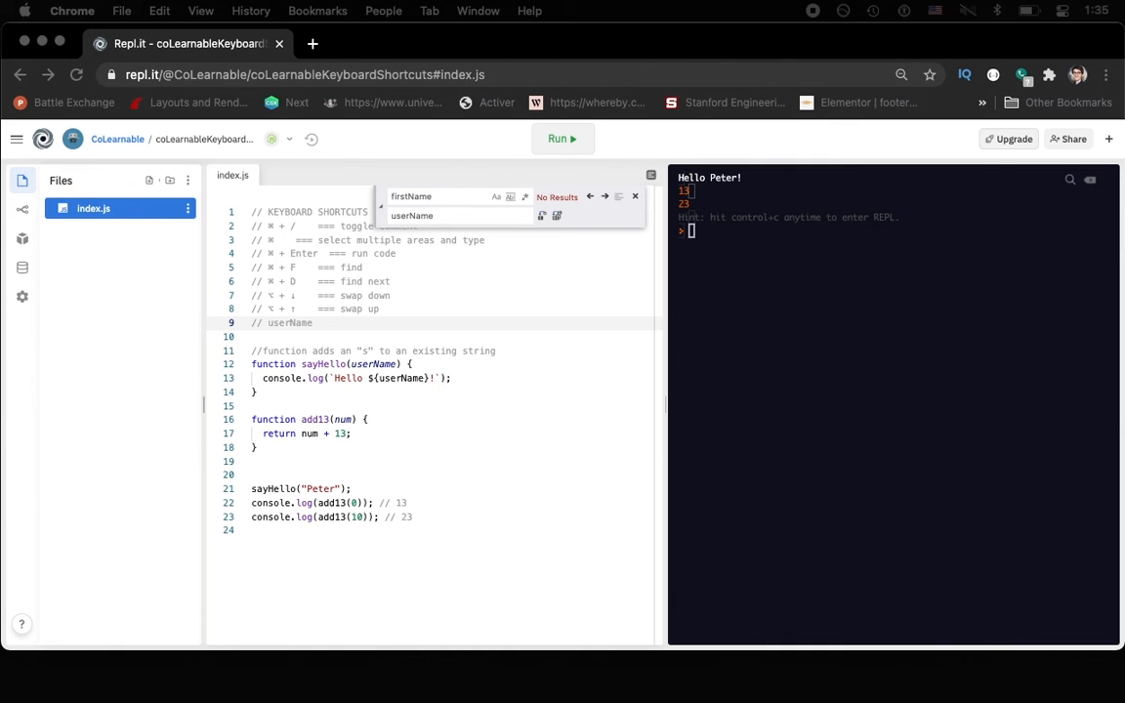
Add console.log("I am the computer!!!") below the greeting inside sayHello and run.
{"action": "type", "text": "⌥ + ⌘ + F  === find and replace"}
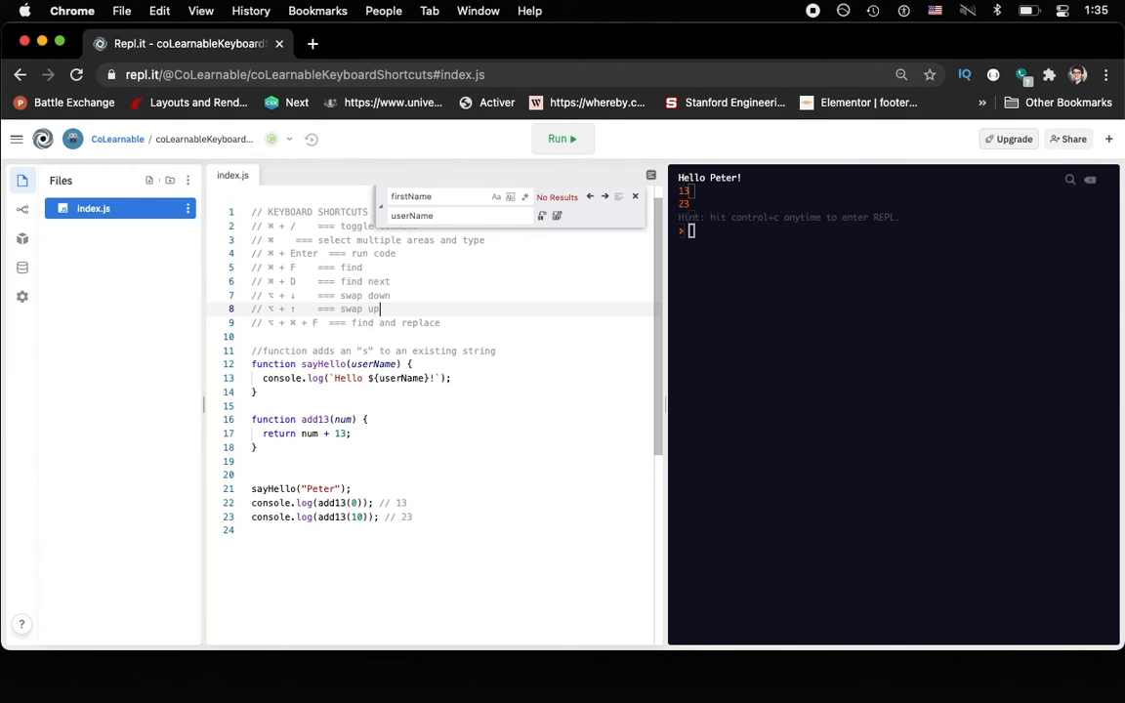
{"action": "key", "text": "Return"}
{"action": "type", "text": "// ⇧ + ⌘ + Entr === enter new line above"}
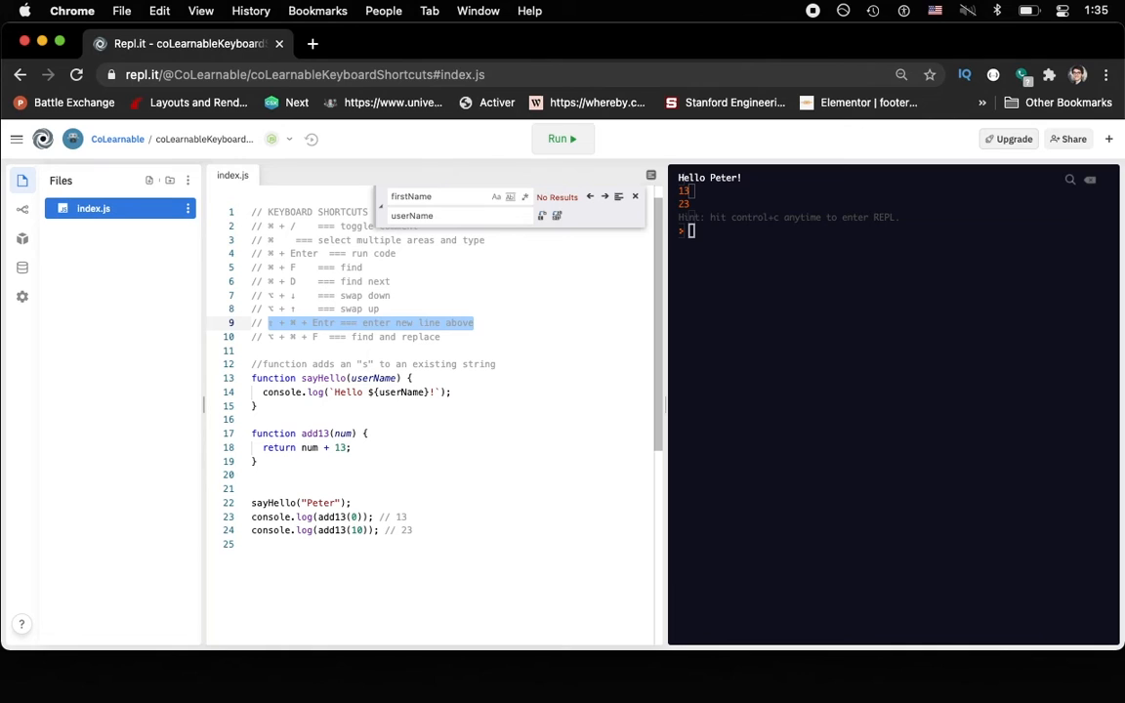
{"action": "left_click", "coordinate": [411, 378]}
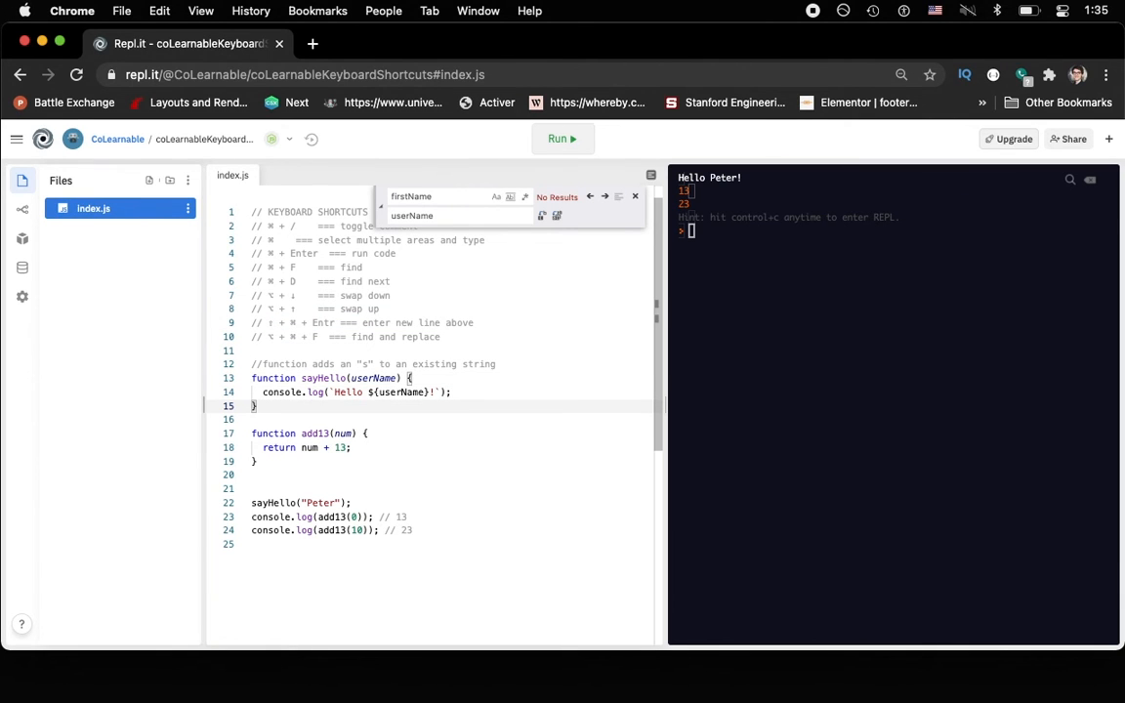
{"action": "type", "text": "console.log("}
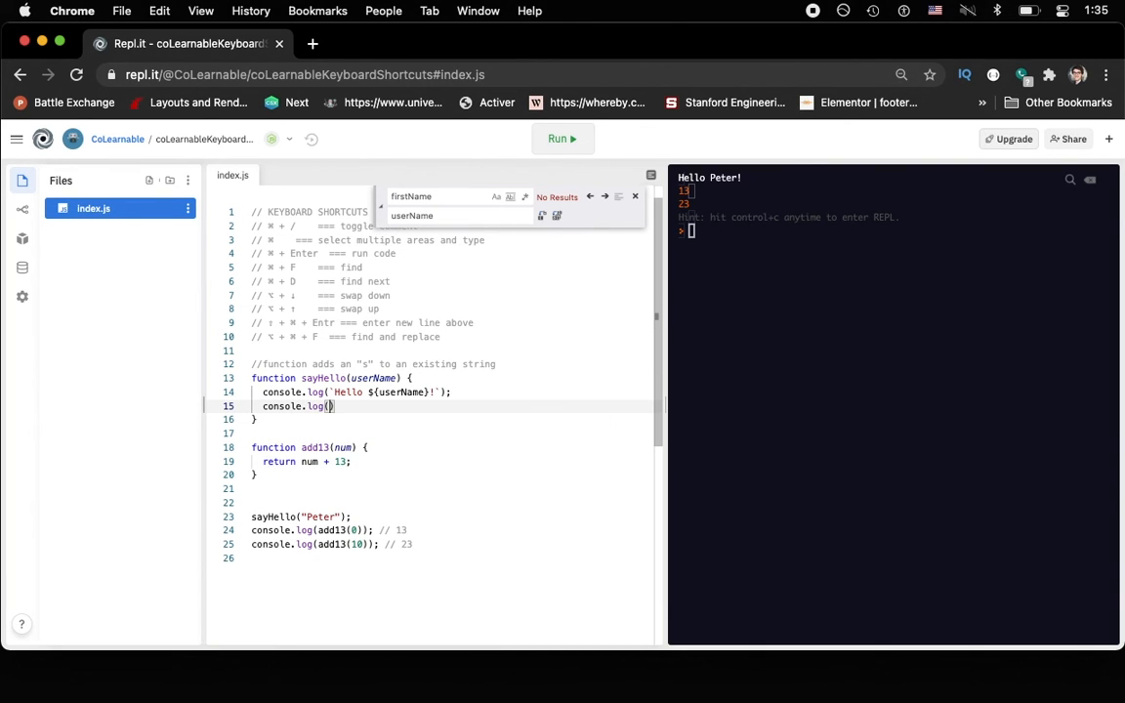
{"action": "type", "text": "\""}
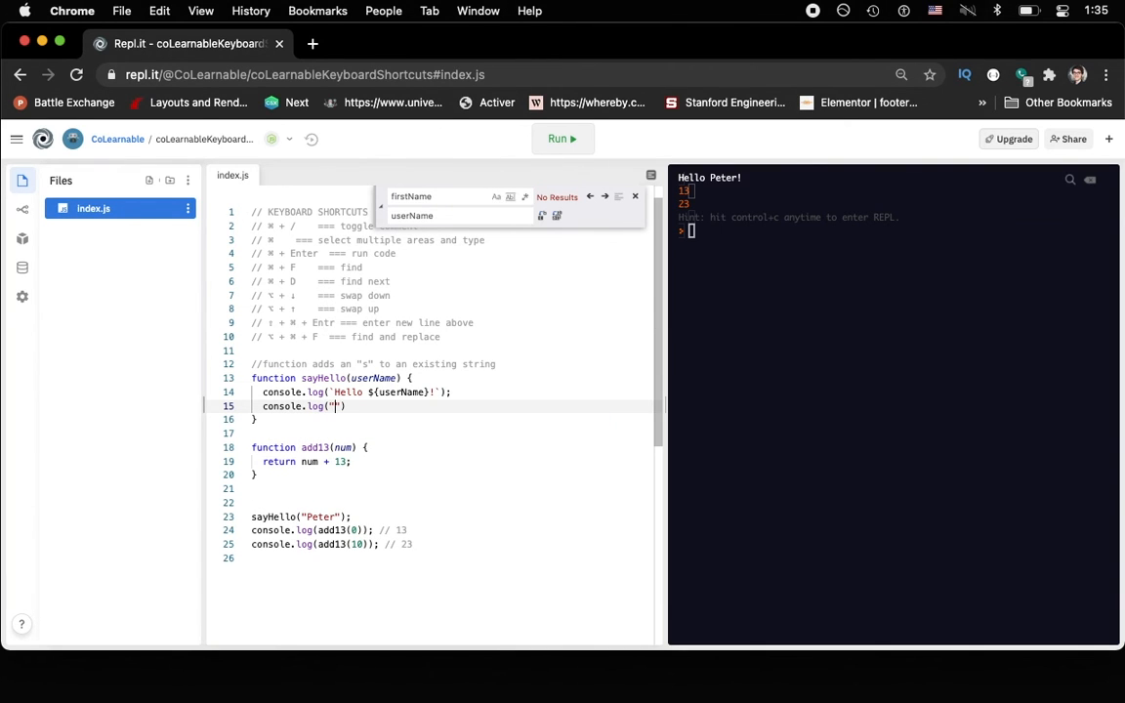
{"action": "type", "text": "I am the co"}
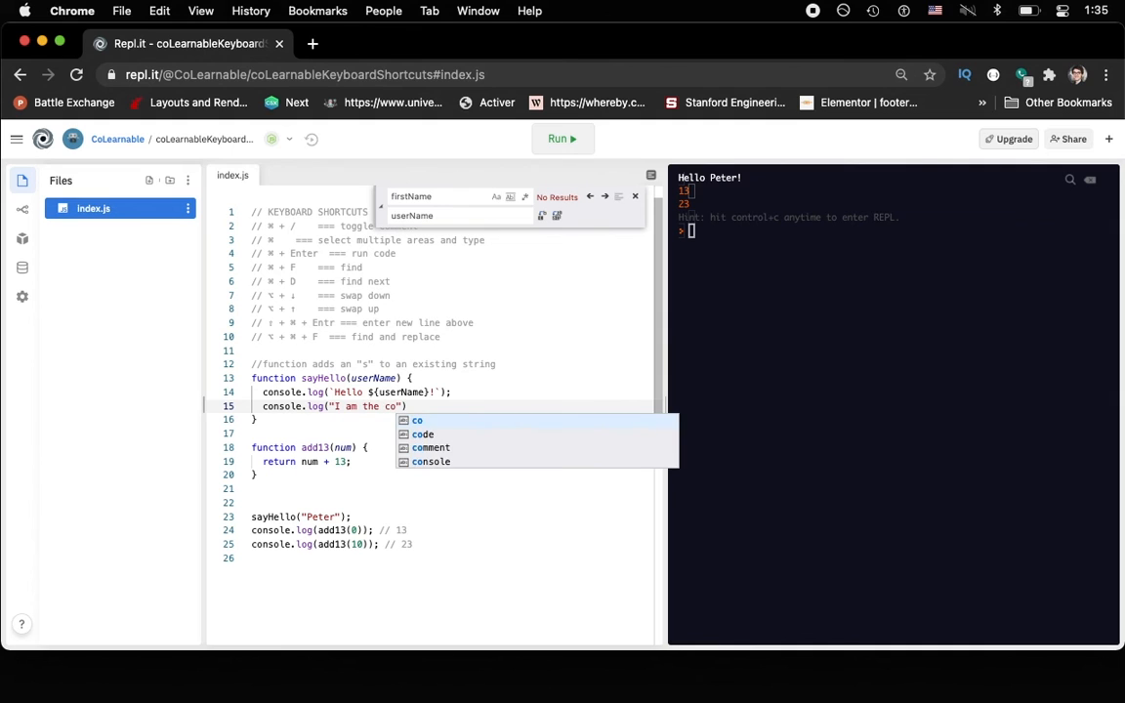
{"action": "type", "text": "mputer\")"}
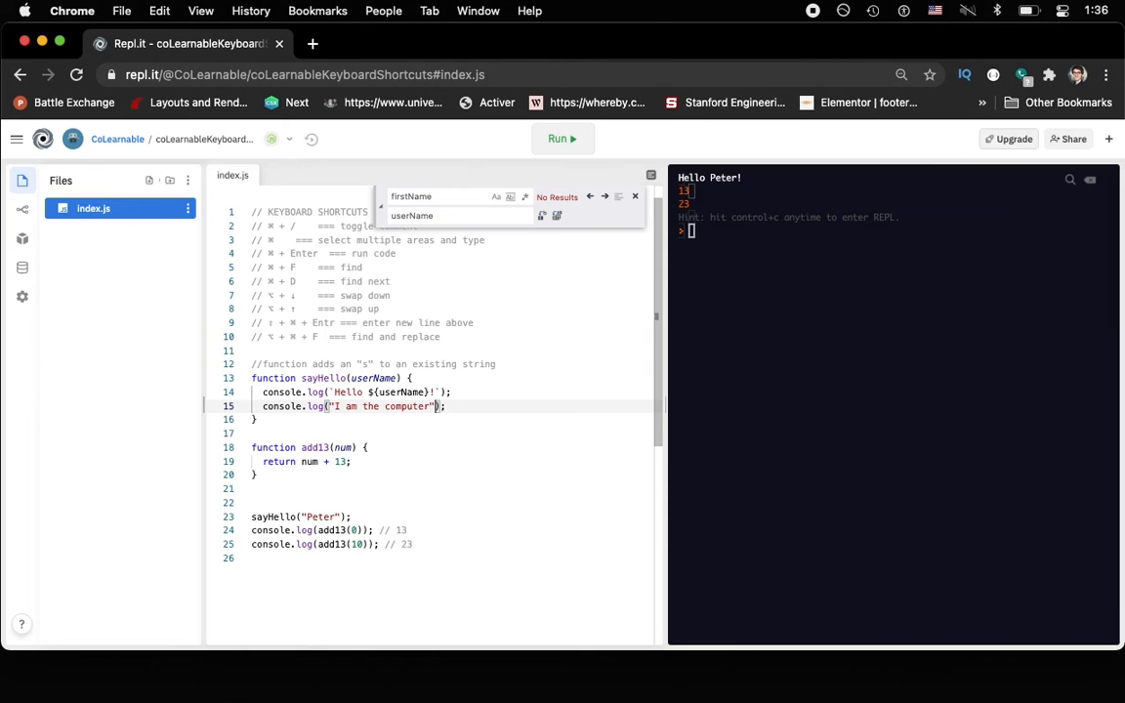
{"action": "type", "text": "!!!"}
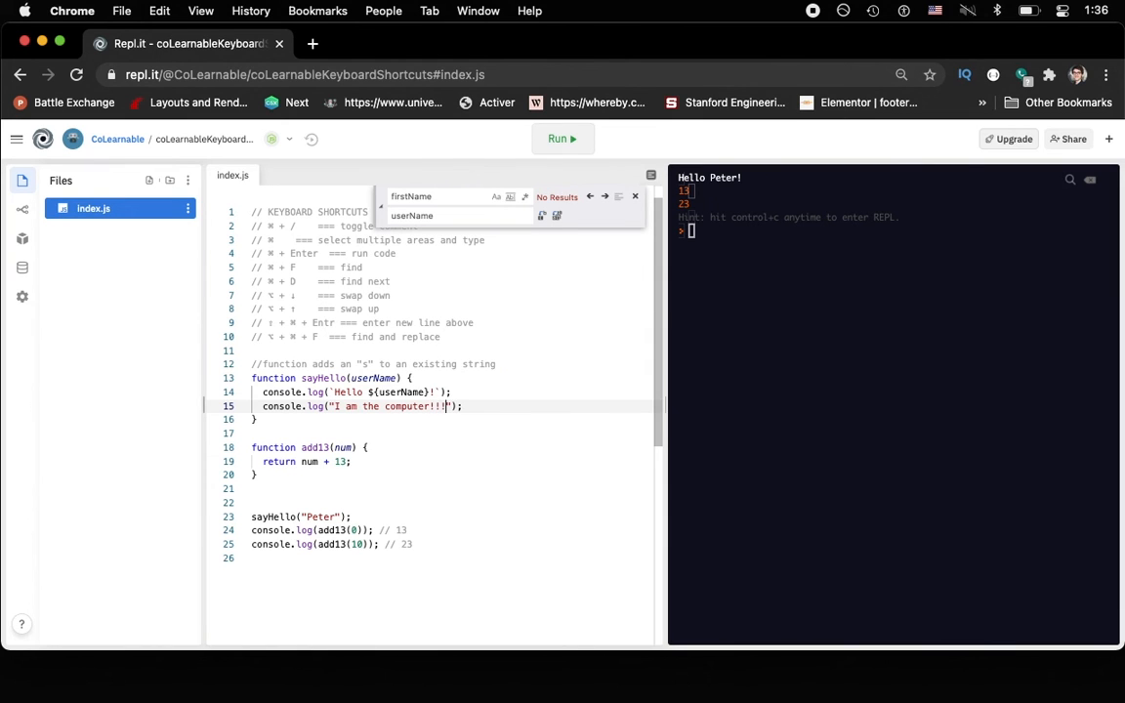
{"action": "left_click", "coordinate": [562, 138]}
{"action": "type", "text": "// ⇧ + ⌘ + K  === delete line"}
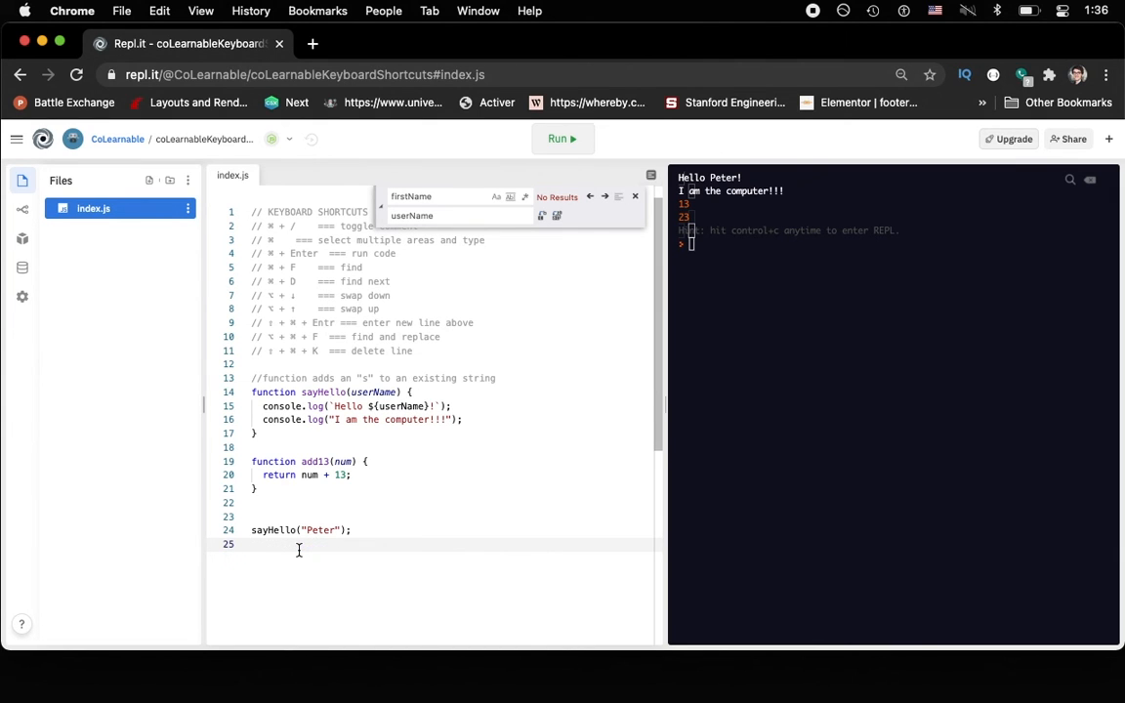
Add the ⇧+⌘+K delete-line comment, remove both add13 log lines, and rerun.
{"action": "left_click", "coordinate": [561, 138]}
{"action": "type", "text": "// ⌘ + ↑    === jump to top of your code"}
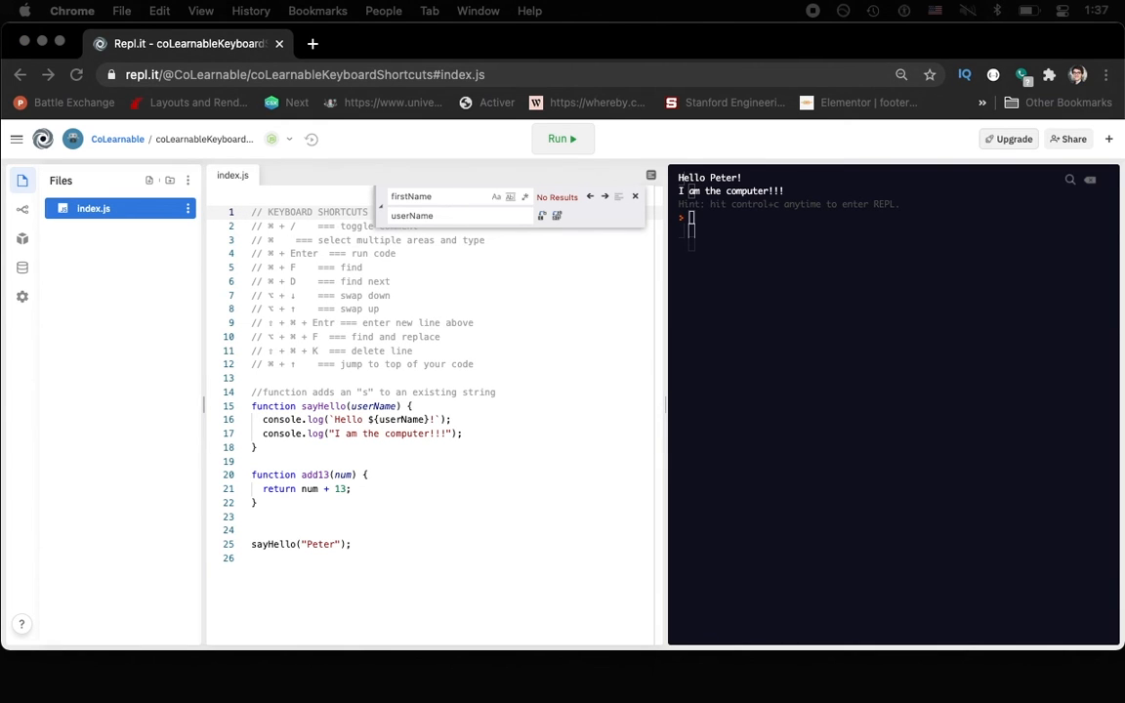
Add the '⌘ + ↑ === jump to top of your code' comment and rerun the code.
{"action": "left_click", "coordinate": [478, 365]}
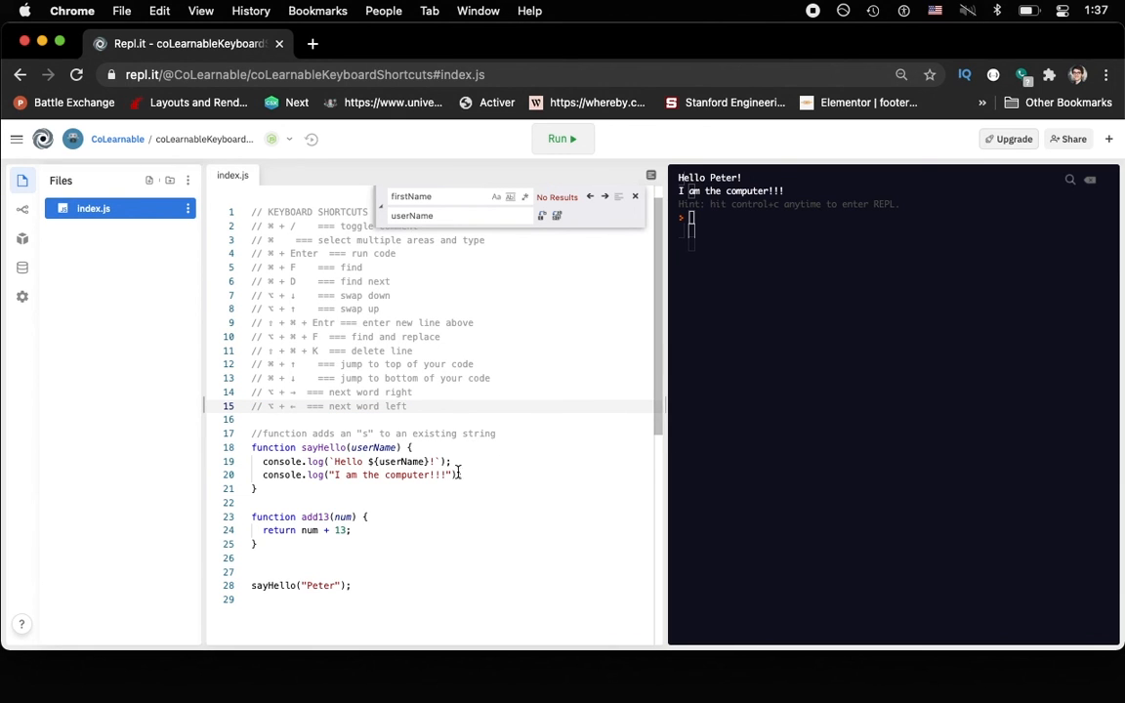
Add ⌘+↓ jump-to-bottom and ⌥+→/⌥+← next-word comments, then try them on the log lines.
{"action": "left_click", "coordinate": [452, 461]}
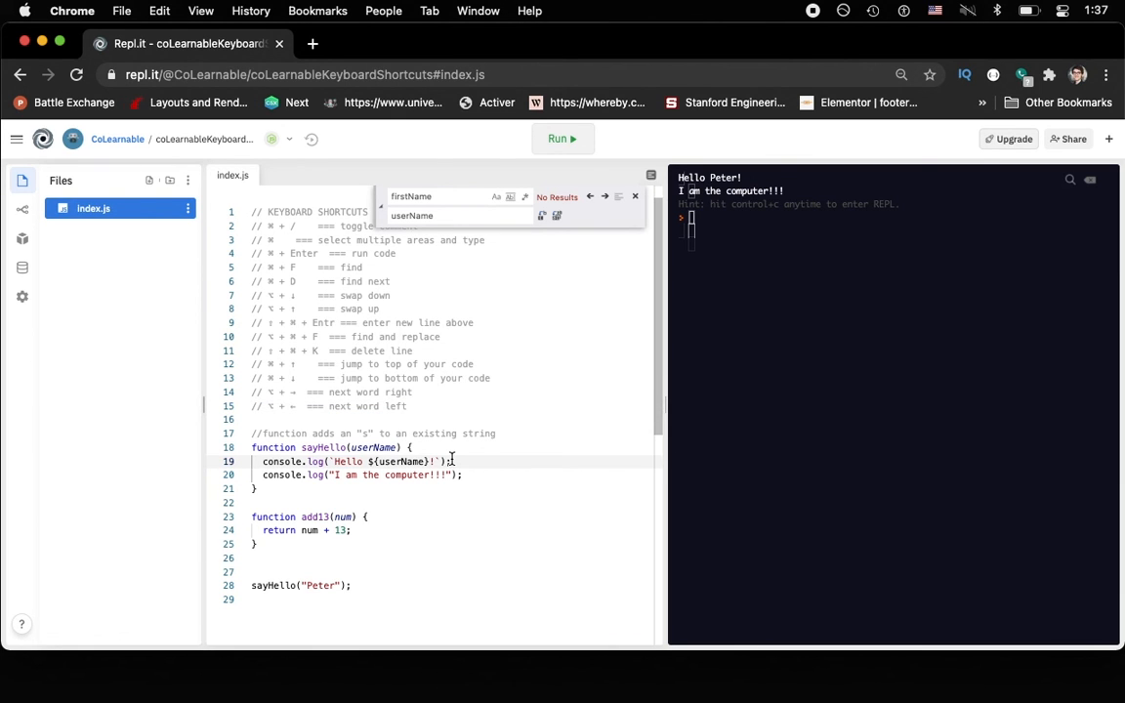
{"action": "left_click", "coordinate": [494, 378]}
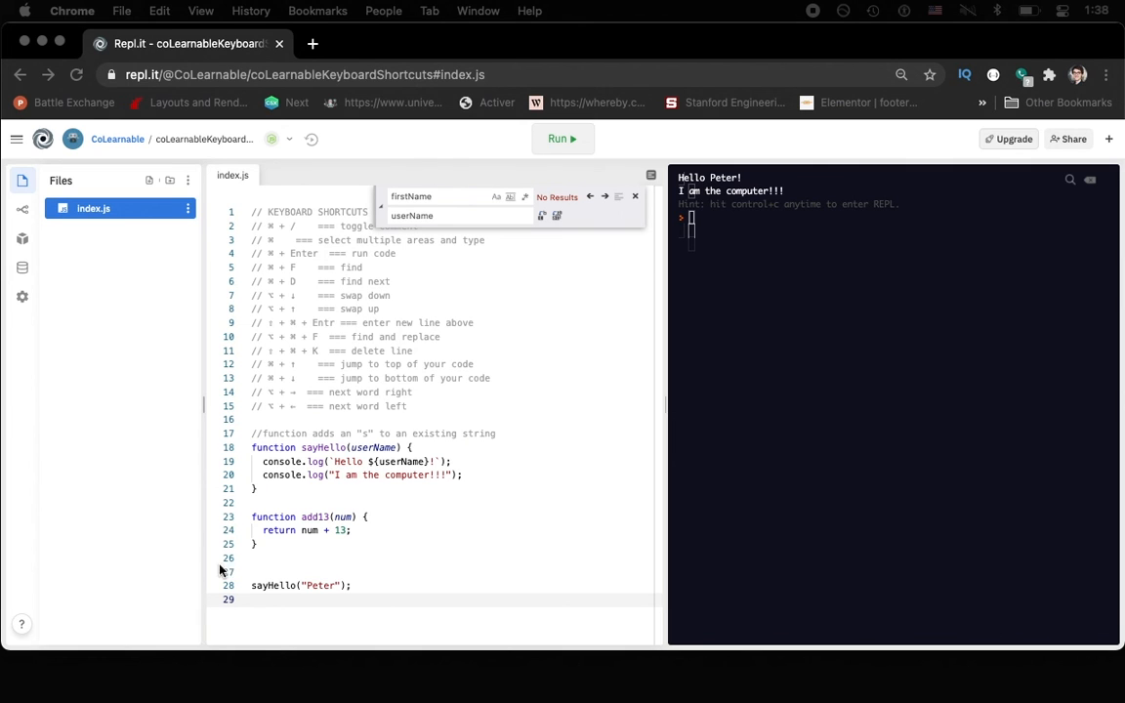
Add 'Triple Click === highlight sentence', comment it with ⌘+/, and double-click log to demonstrate.
{"action": "left_click", "coordinate": [408, 407]}
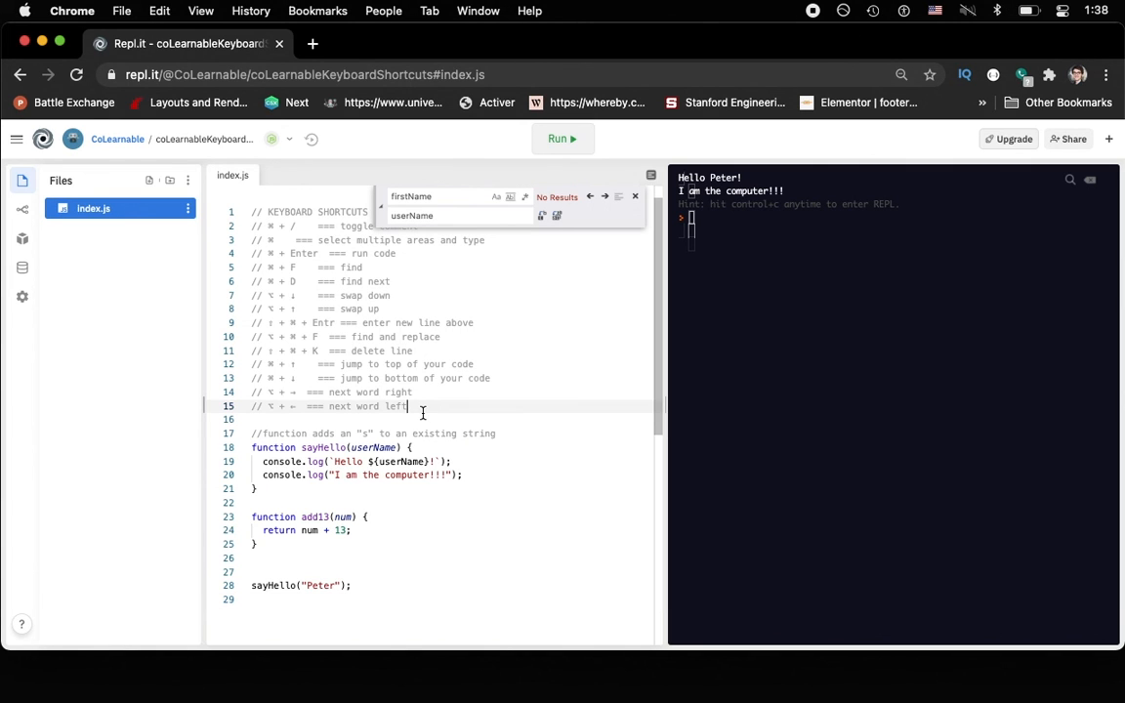
{"action": "type", "text": "Triple Click  === highlight sentence"}
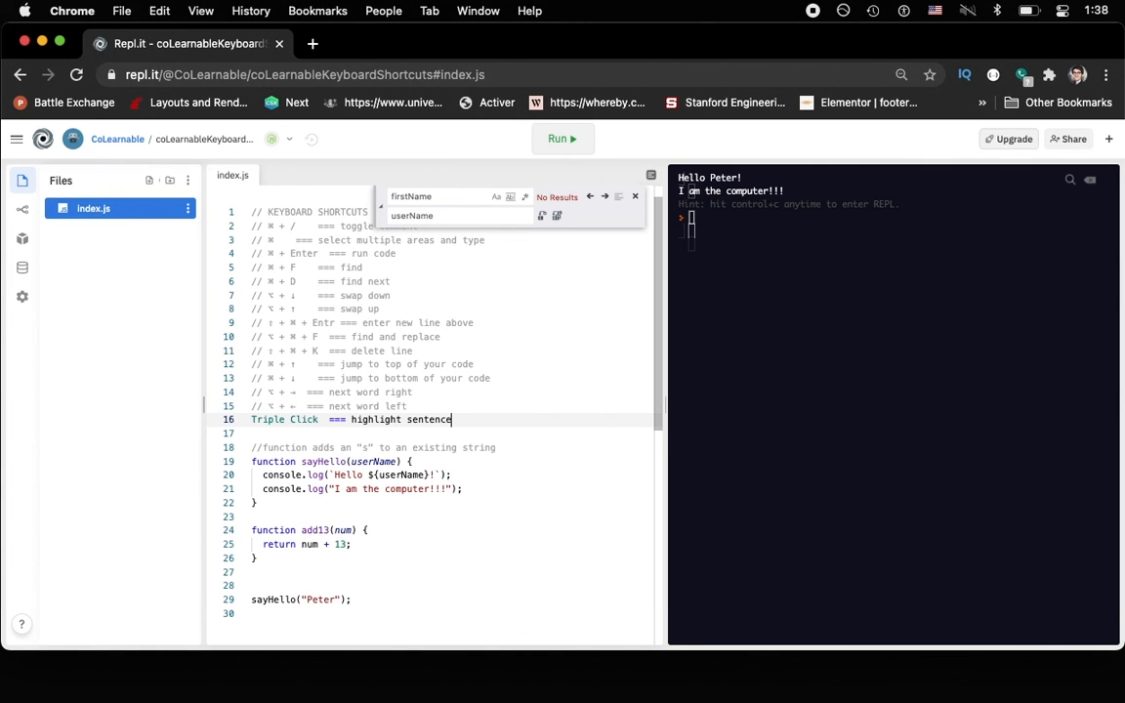
{"action": "triple_click", "coordinate": [351, 419]}
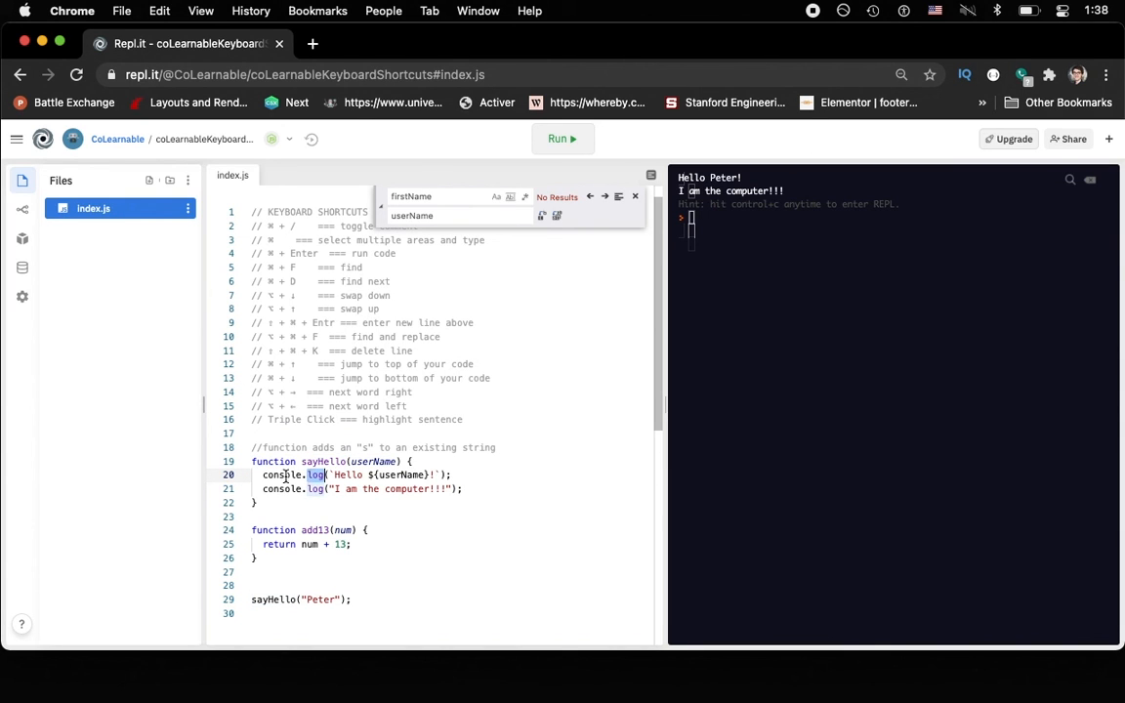
{"action": "double_click", "coordinate": [279, 544]}
{"action": "type", "text": "Tab   === indent selection"}
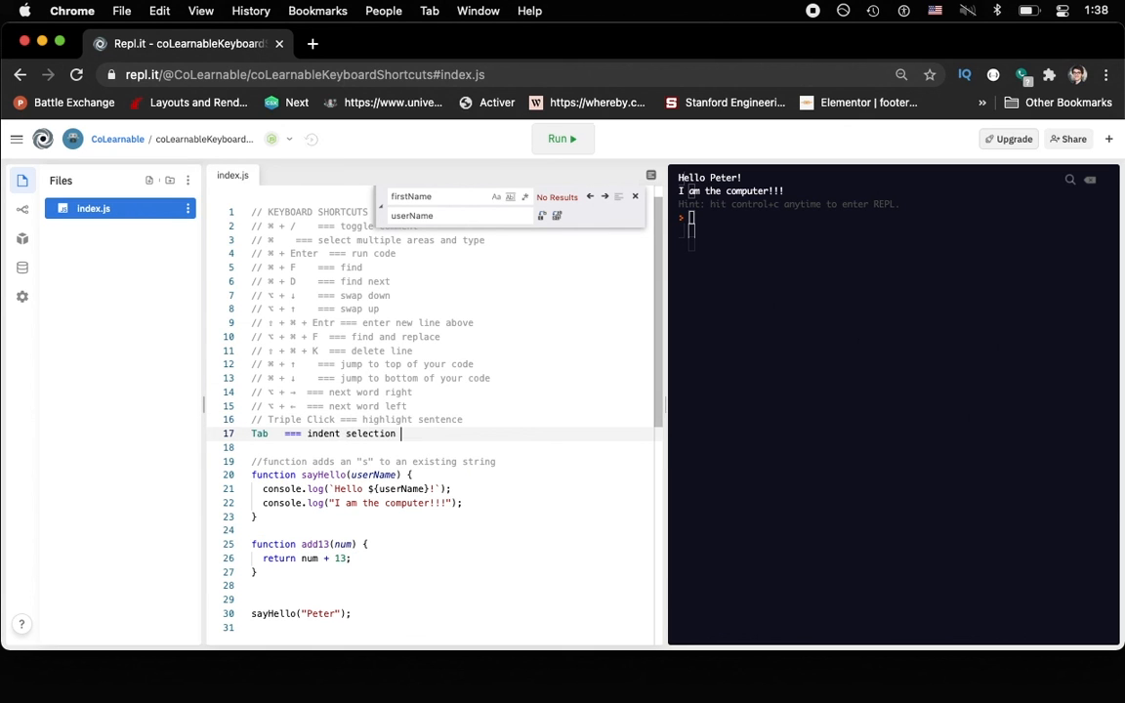
Select the indent-selection line and change the first console.log line's indentation.
{"action": "triple_click", "coordinate": [337, 434]}
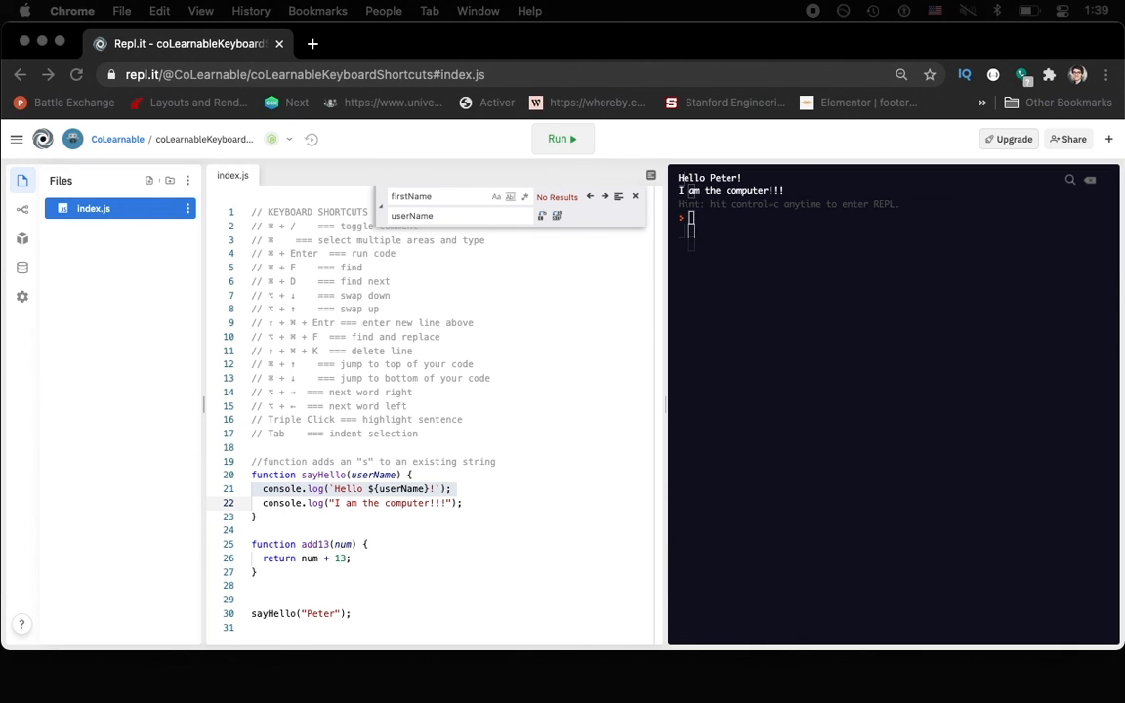
{"action": "key", "text": "Enter"}
{"action": "type", "text": "// ⇧ + Tab  === unindent selection"}
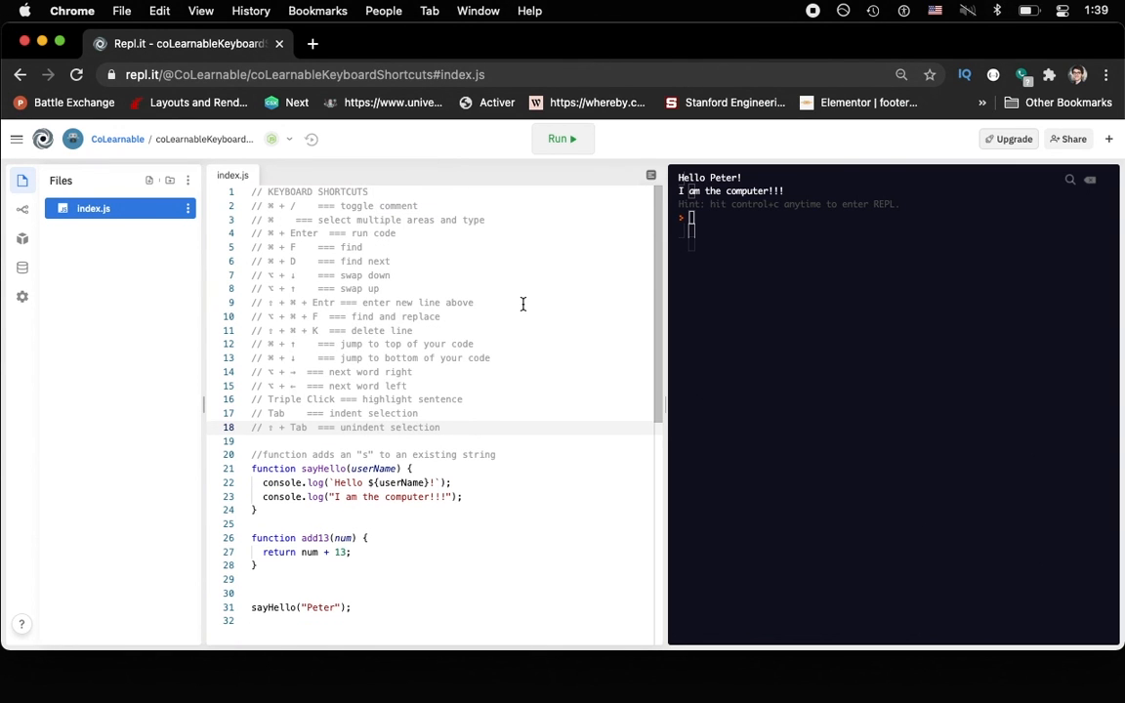
{"action": "mouse_move", "coordinate": [459, 318]}
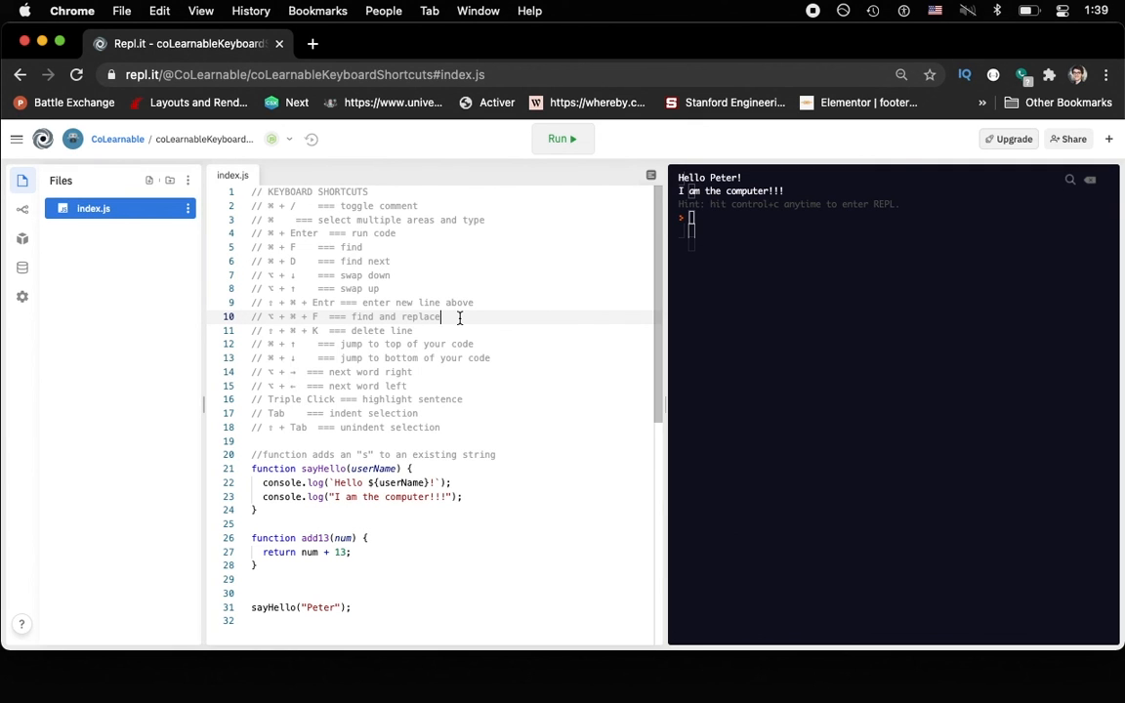
Try Chrome zoom out and zoom in, then select the zoom entries to comment them.
{"action": "left_click", "coordinate": [900, 75]}
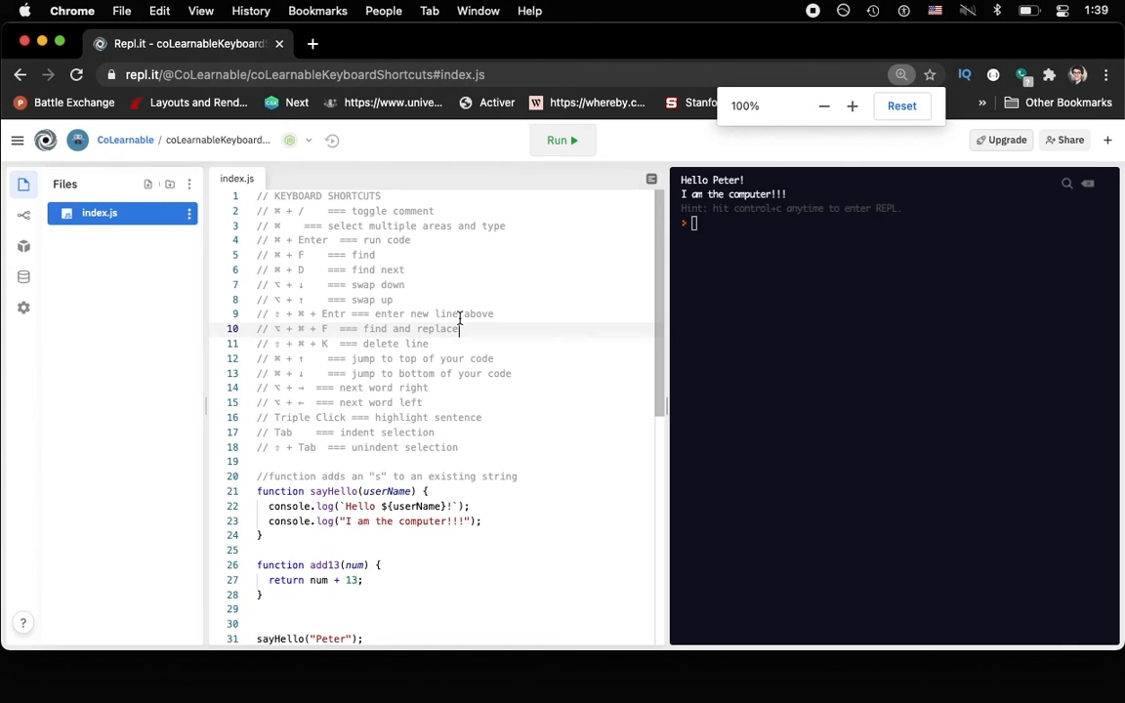
{"action": "left_click", "coordinate": [852, 106]}
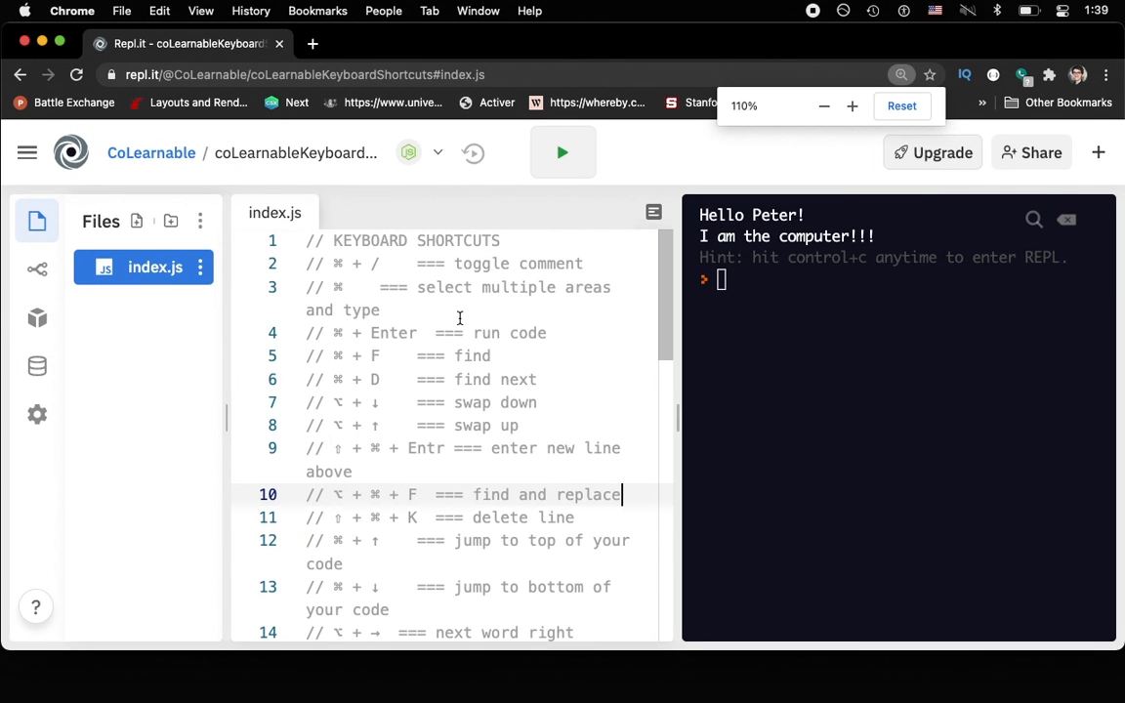
{"action": "left_click", "coordinate": [823, 105]}
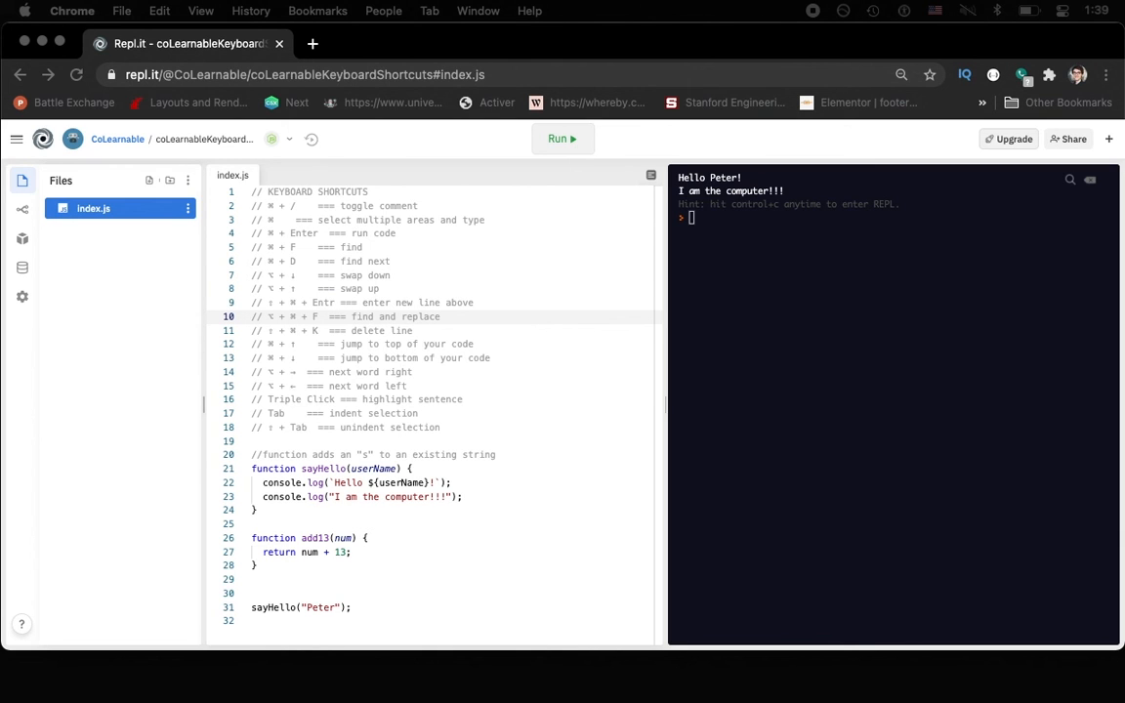
{"action": "left_click", "coordinate": [458, 428]}
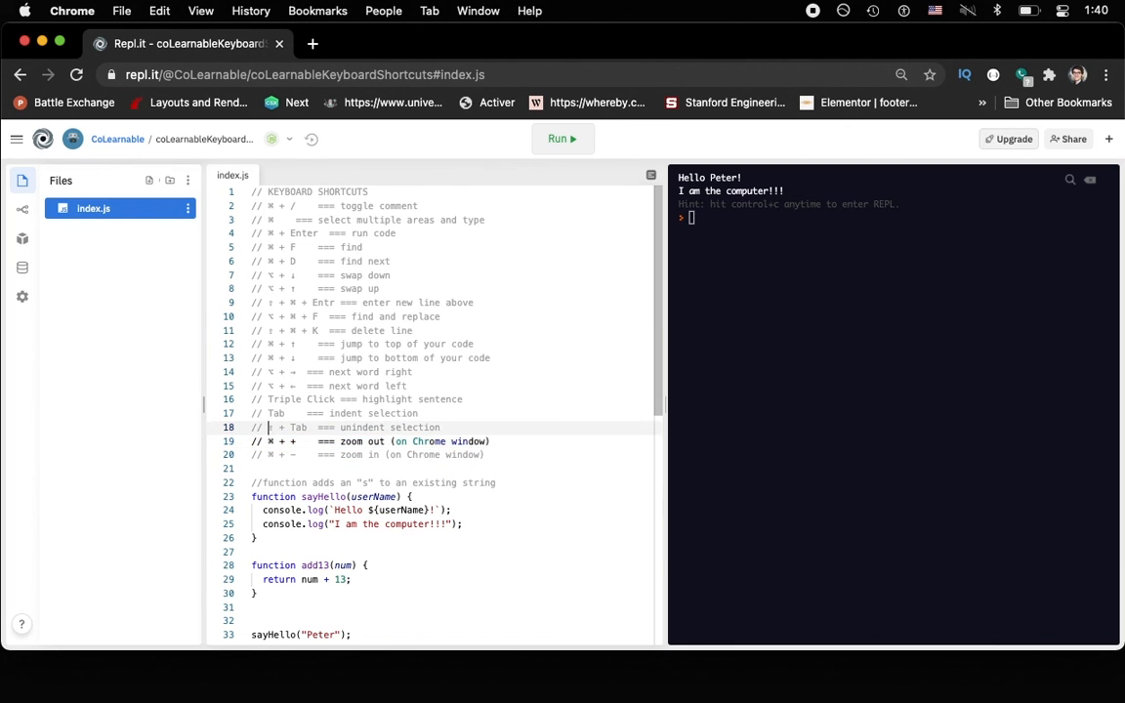
{"action": "triple_click", "coordinate": [366, 442]}
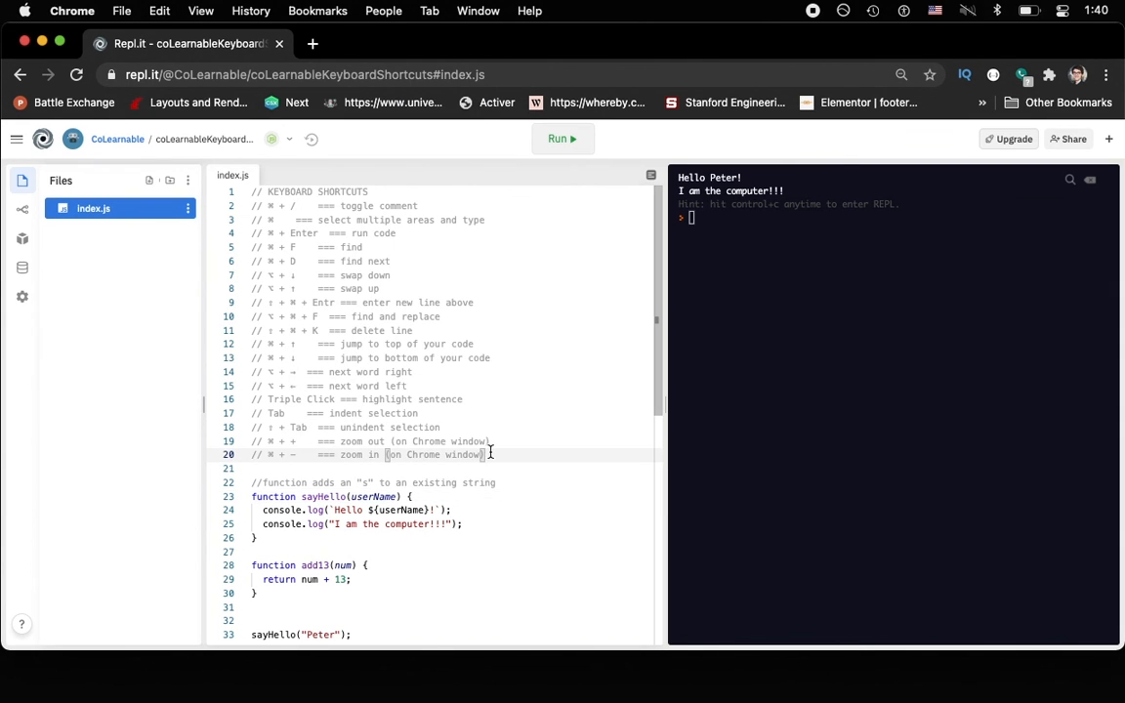
Add the 'fn + F1 === search hotkeys' comment and scroll through the F1 command palette.
{"action": "type", "text": "fn + F1 === search hotkeys"}
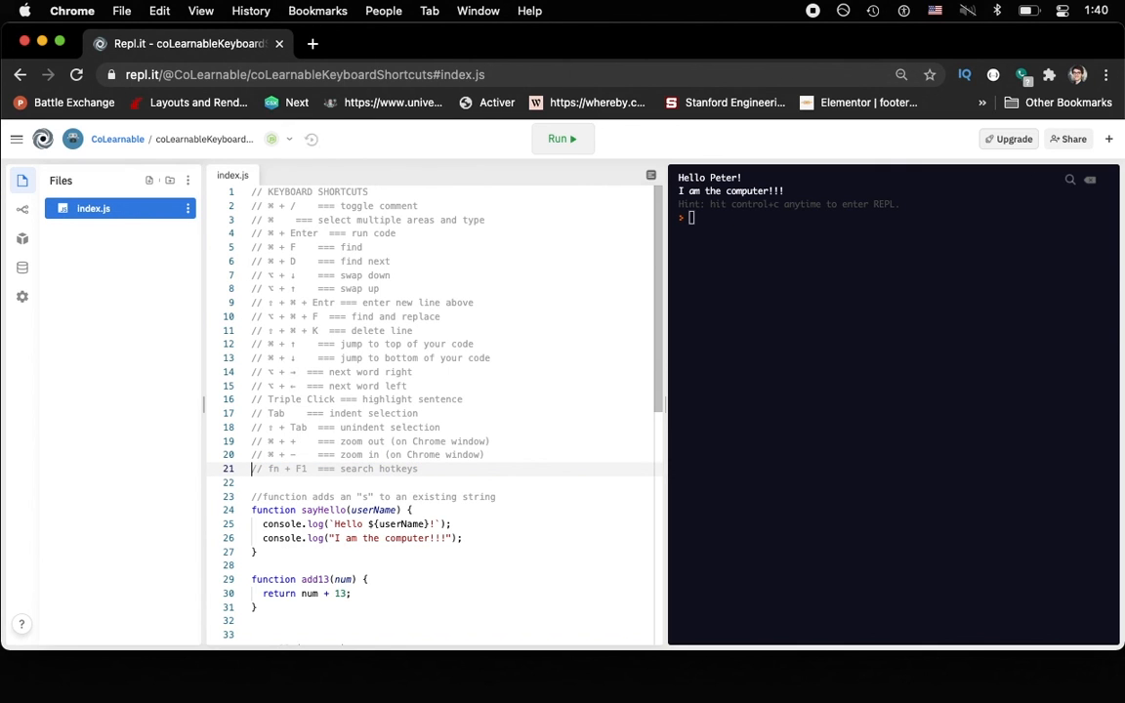
{"action": "key", "text": "F1"}
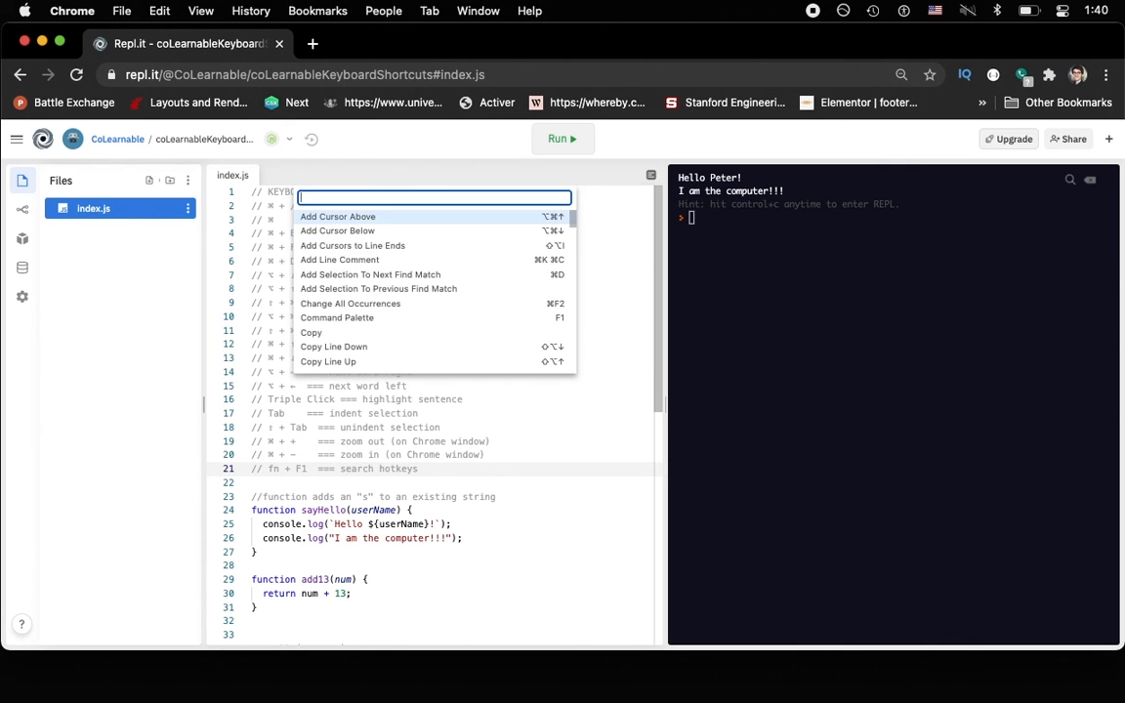
{"action": "mouse_move", "coordinate": [525, 284]}
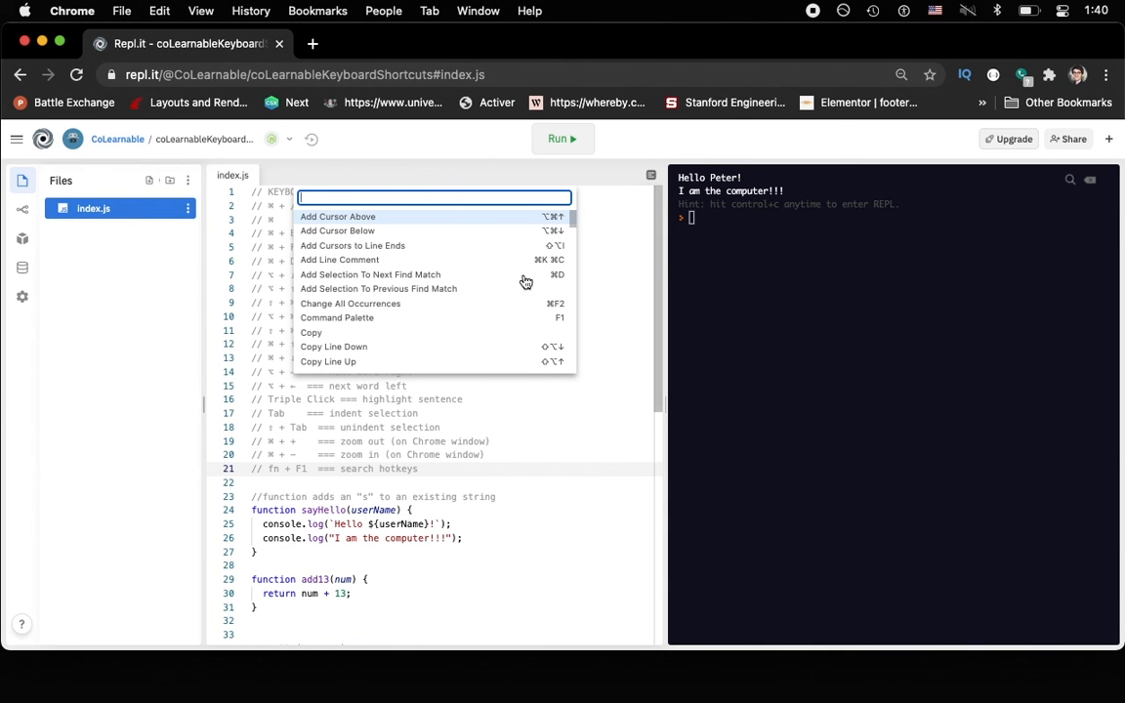
{"action": "scroll", "scroll_direction": "down", "scroll_amount": 3}
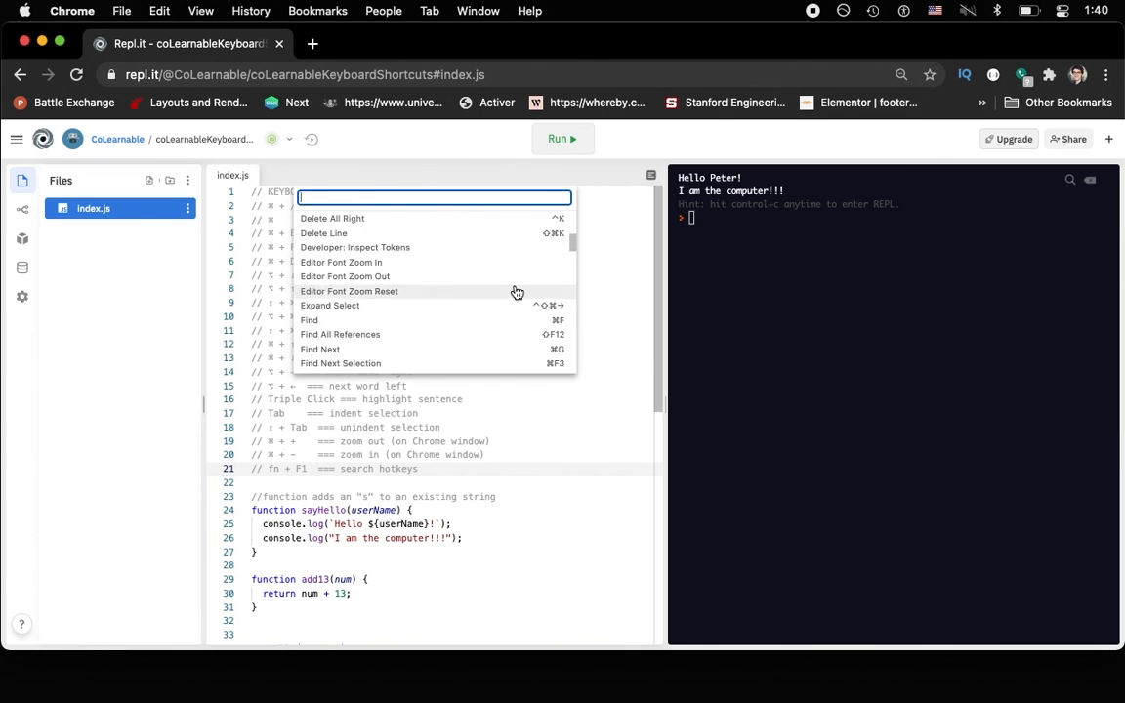
{"action": "scroll", "scroll_direction": "up", "scroll_amount": 3}
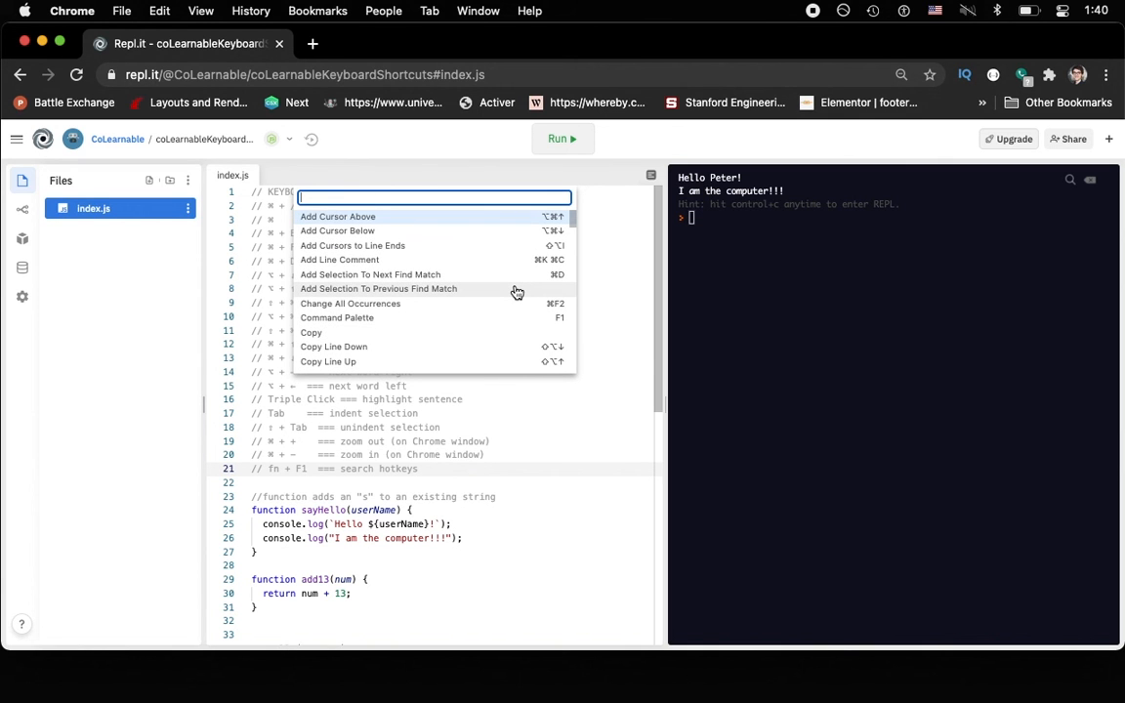
{"action": "mouse_move", "coordinate": [412, 230]}
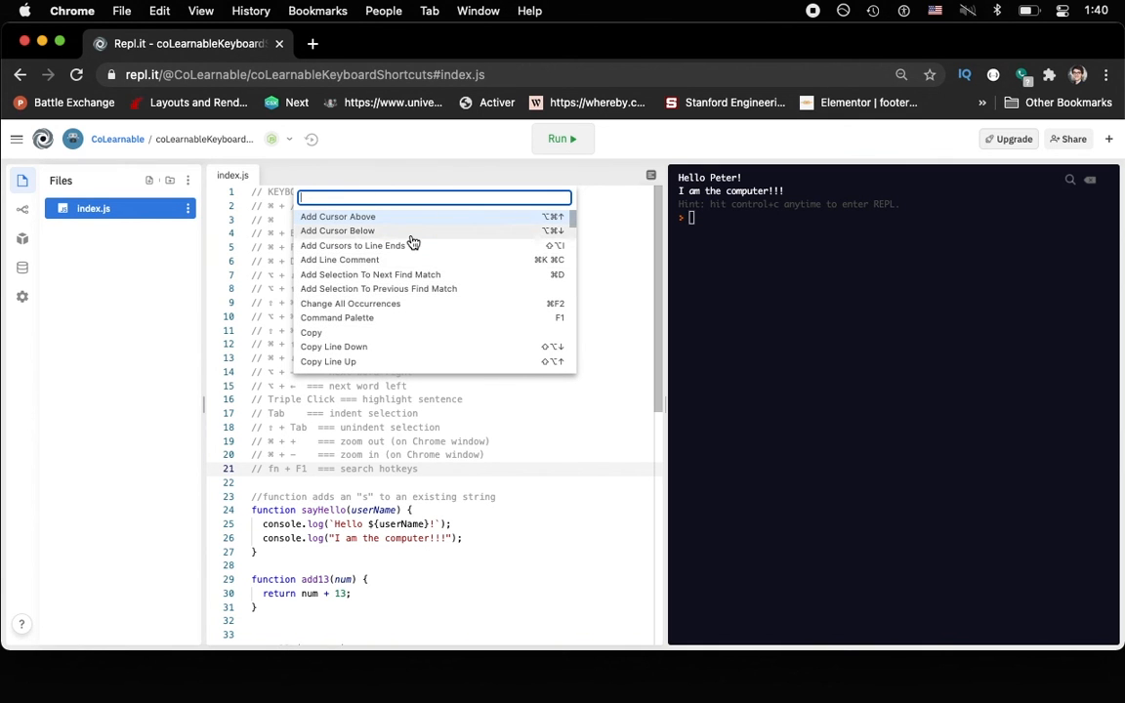
{"action": "scroll", "scroll_direction": "down", "scroll_amount": 3}
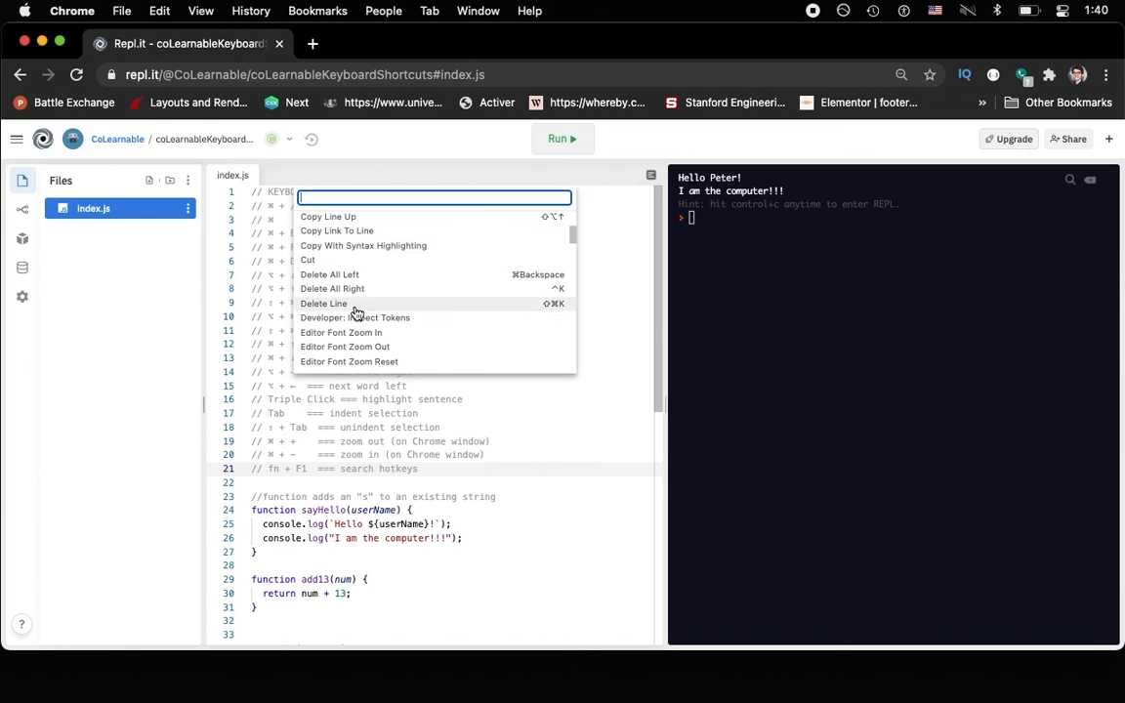
{"action": "mouse_move", "coordinate": [353, 310]}
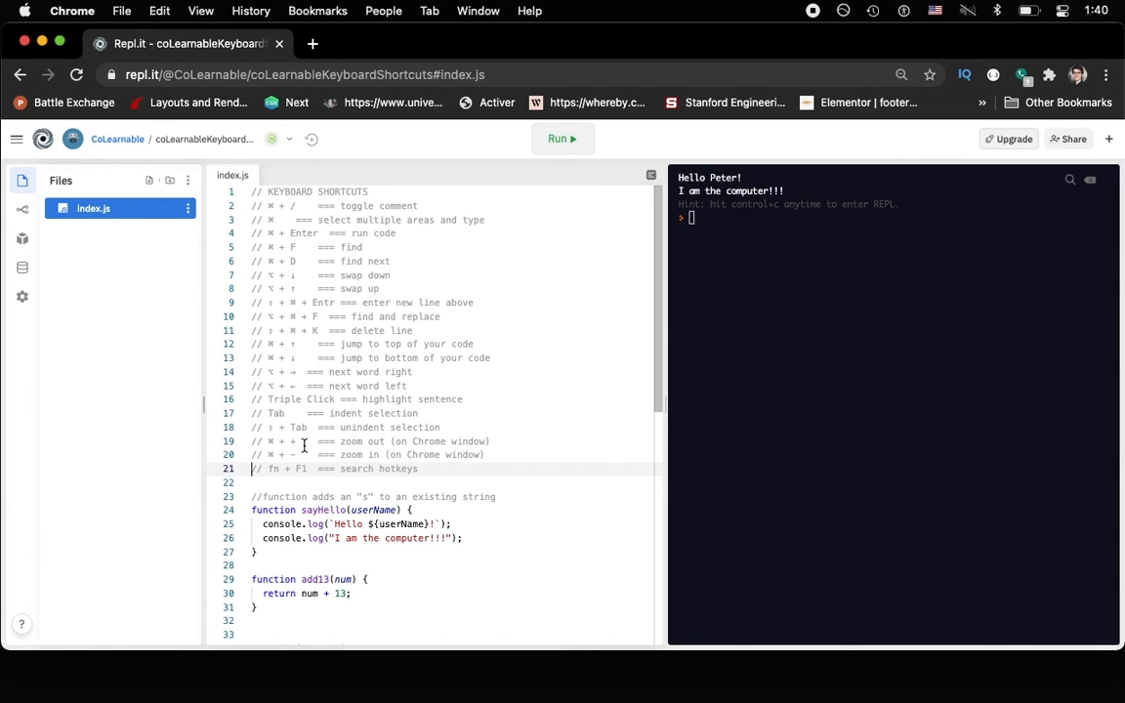
{"action": "mouse_move", "coordinate": [328, 497]}
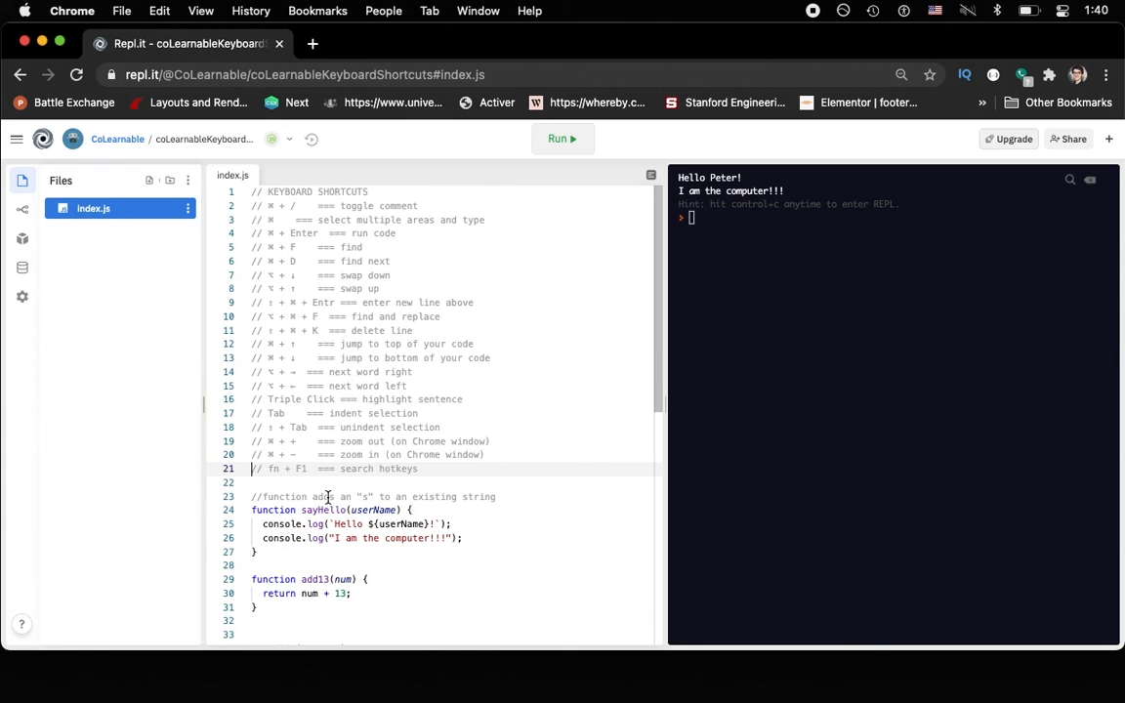